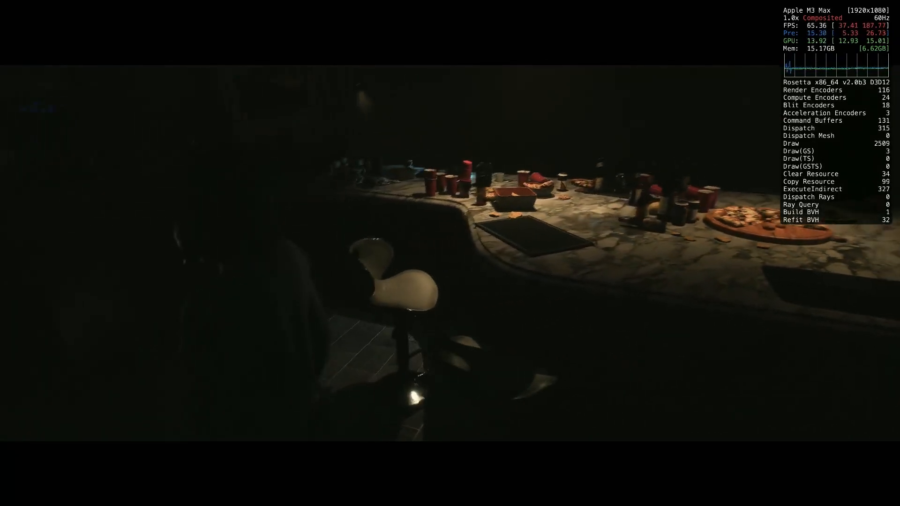
mouse_move(450, 253)
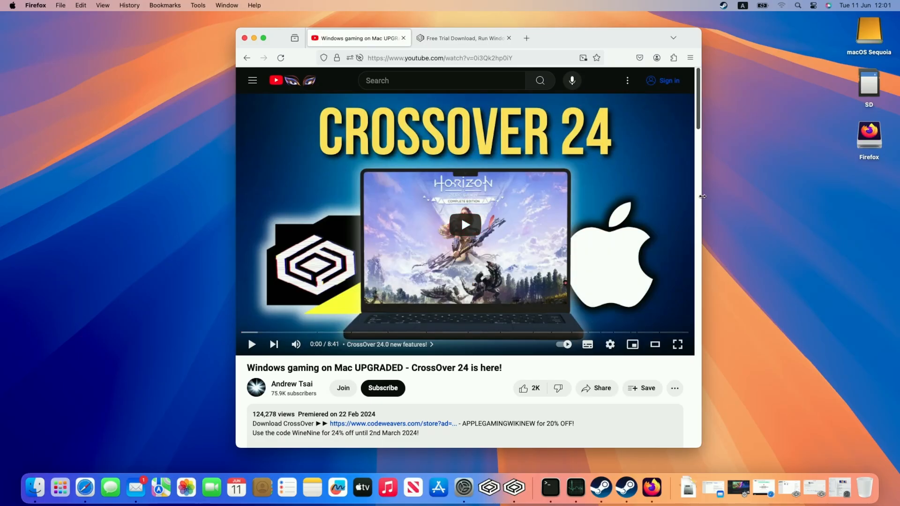
mouse_move(651, 132)
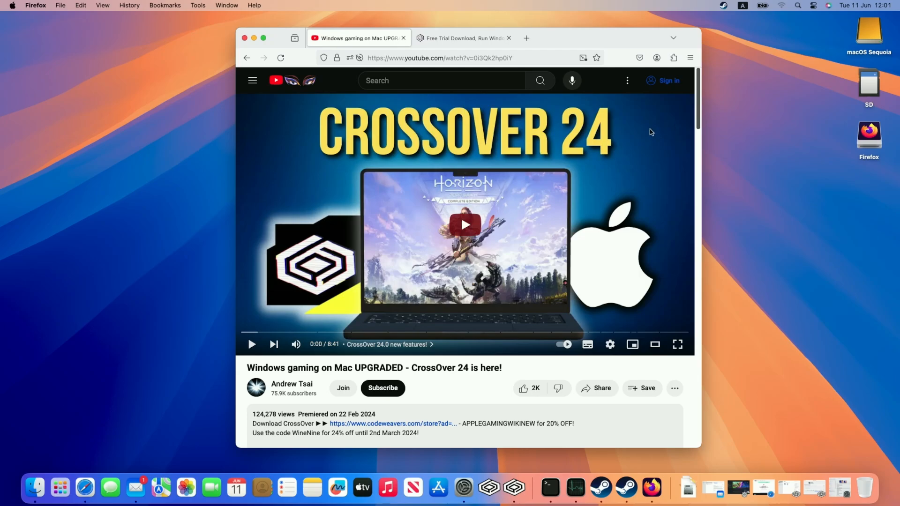
mouse_move(332, 426)
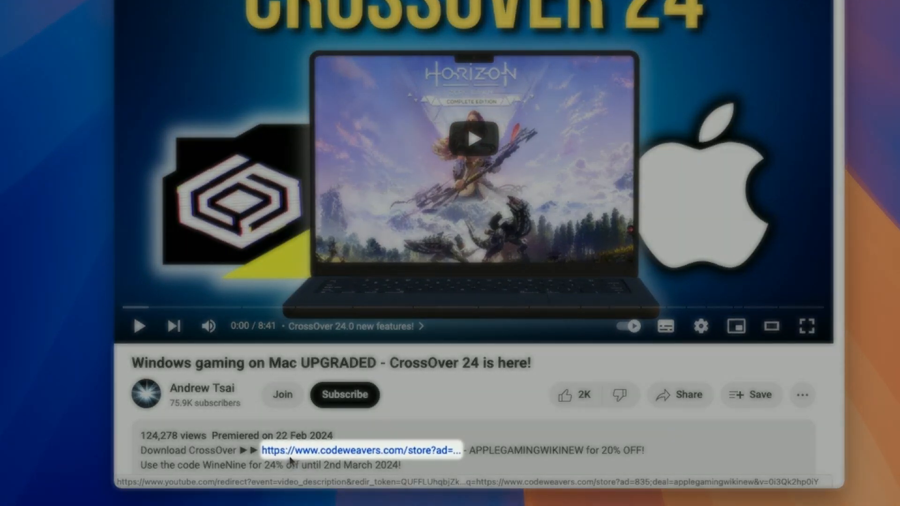
Apply the APPLEGAMINGWIKINEW promo code in the CodeWeavers store for the £48.00 CrossOver+ price
click(362, 449)
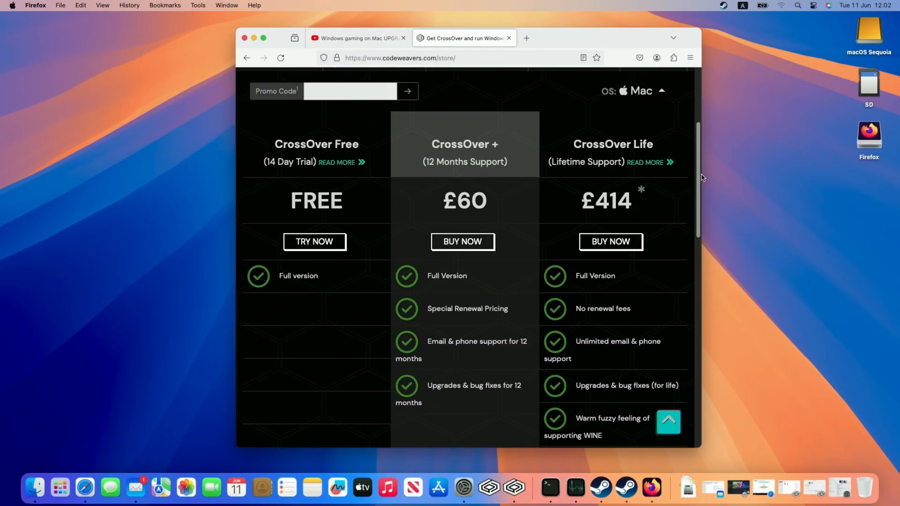
click(350, 90)
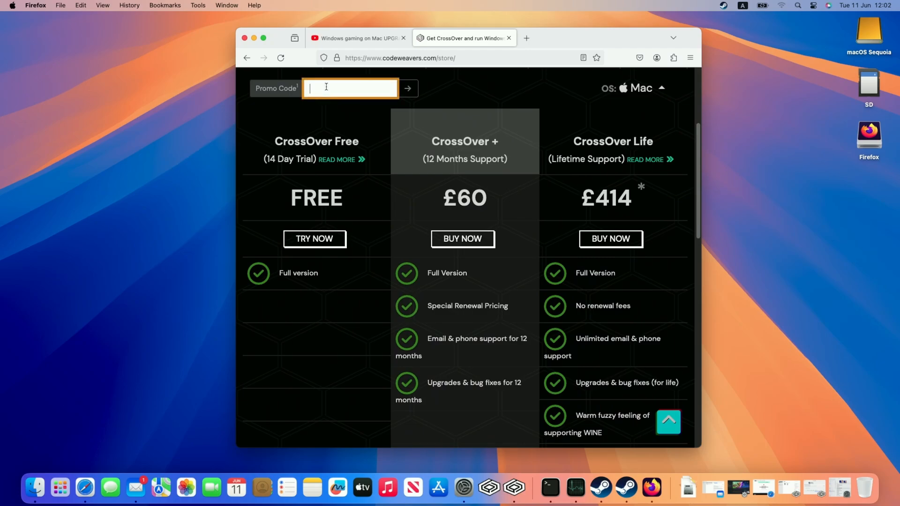
text(APPLEGAMINGWIKINEW)
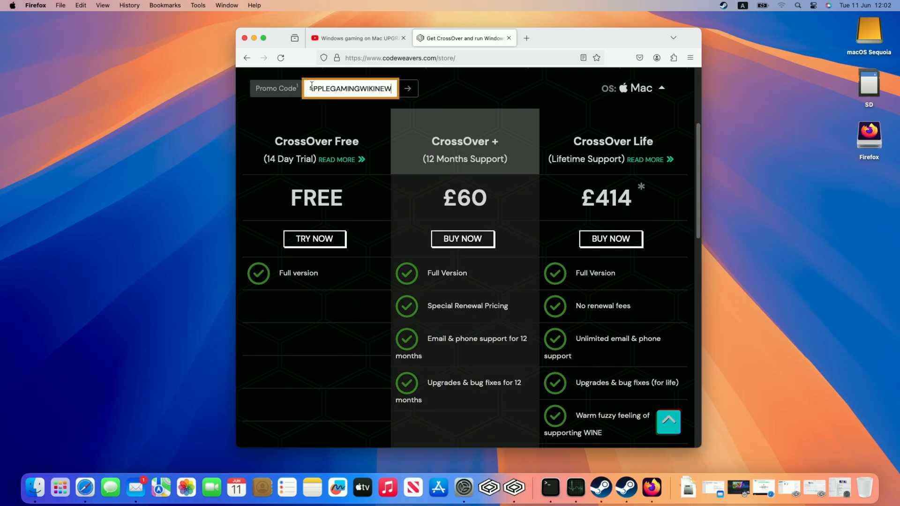
click(406, 88)
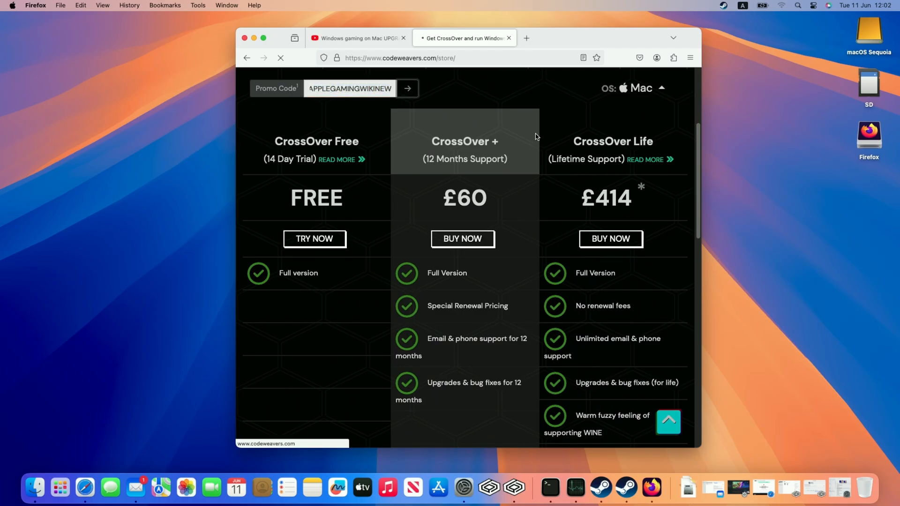
click(406, 88)
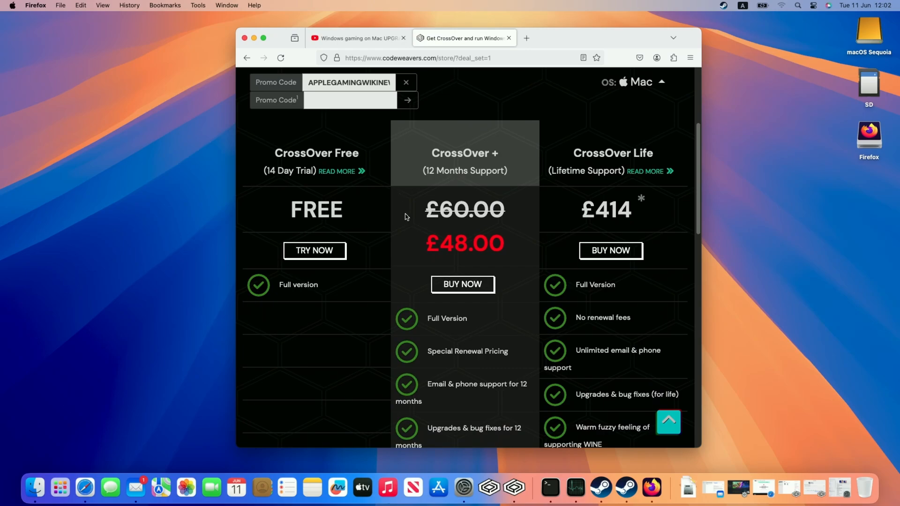
mouse_move(425, 159)
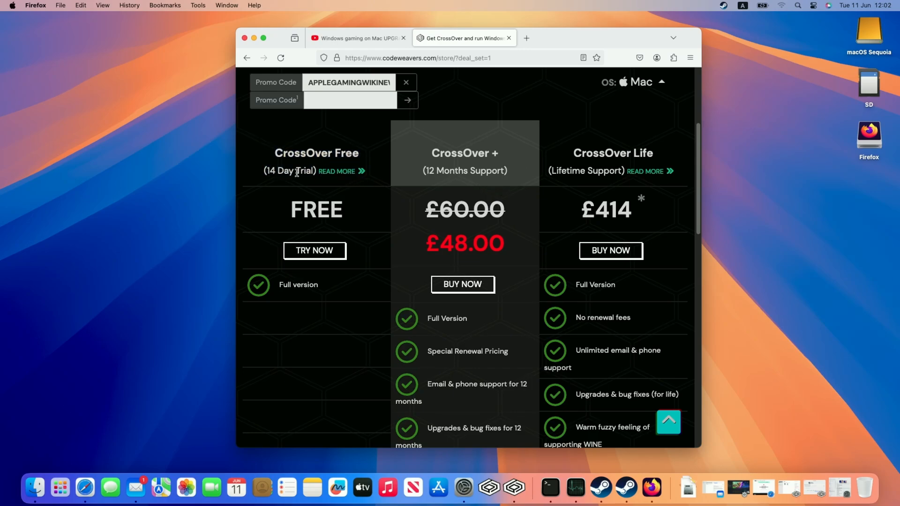
mouse_move(314, 251)
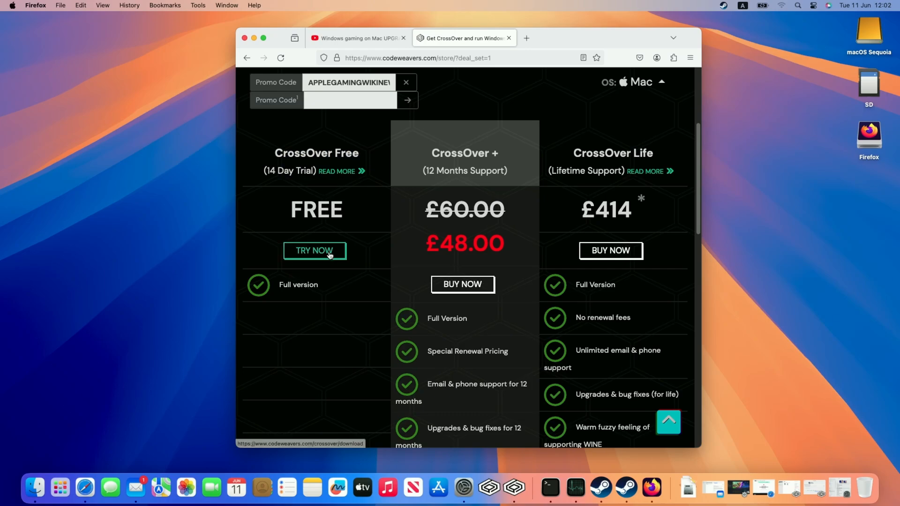
Get the free CrossOver trial and launch CrossOver from the Applications folder
click(314, 251)
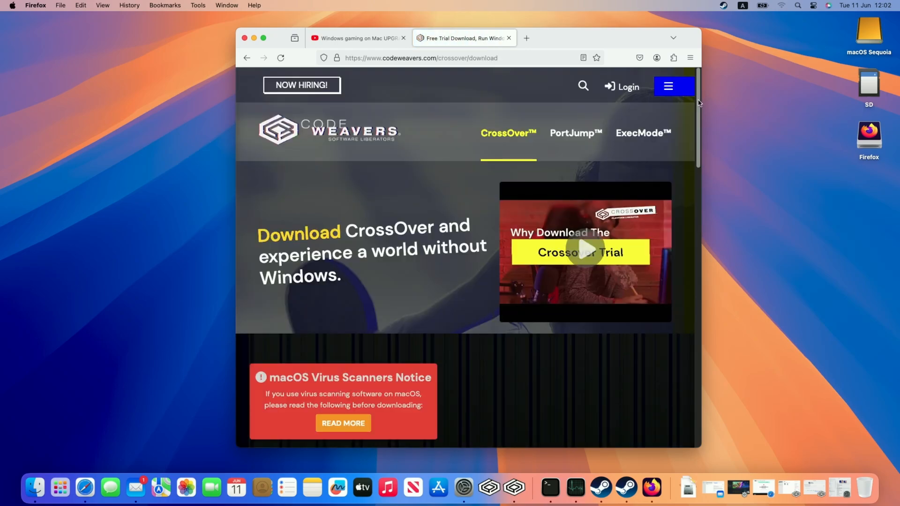
scroll(down, 3)
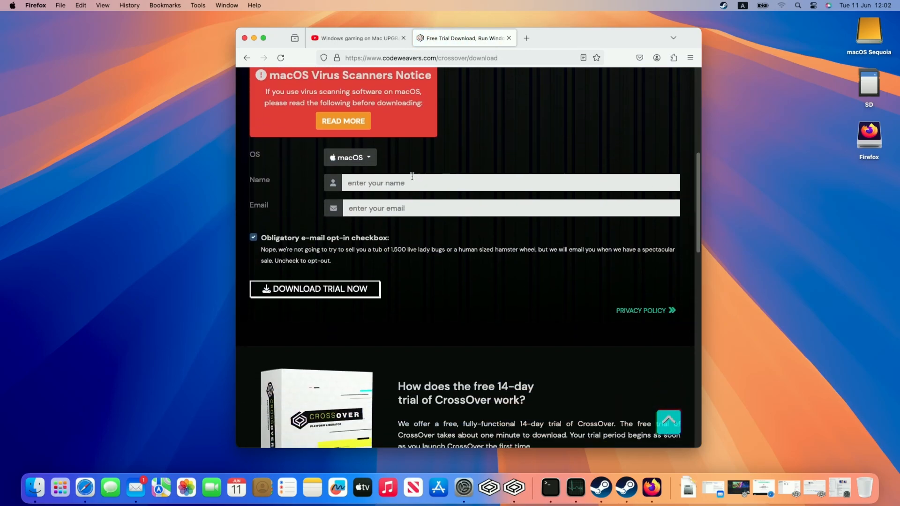
mouse_move(315, 288)
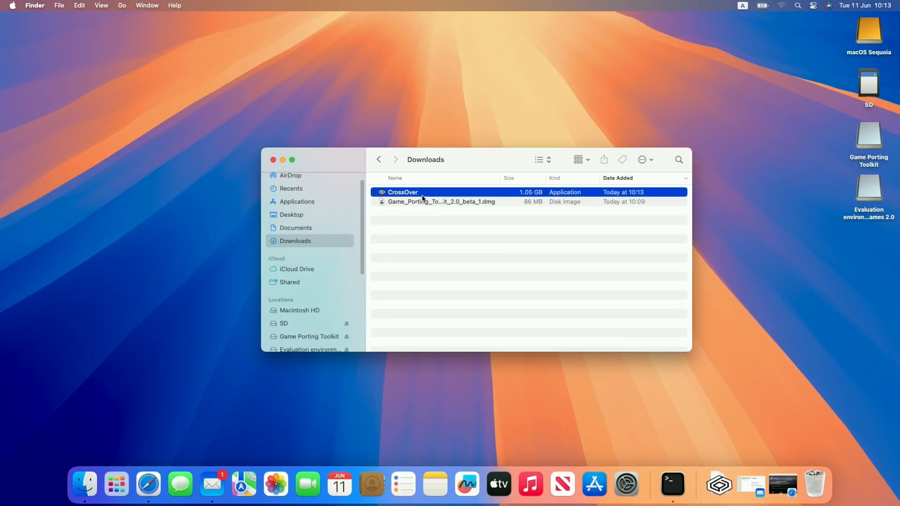
click(297, 202)
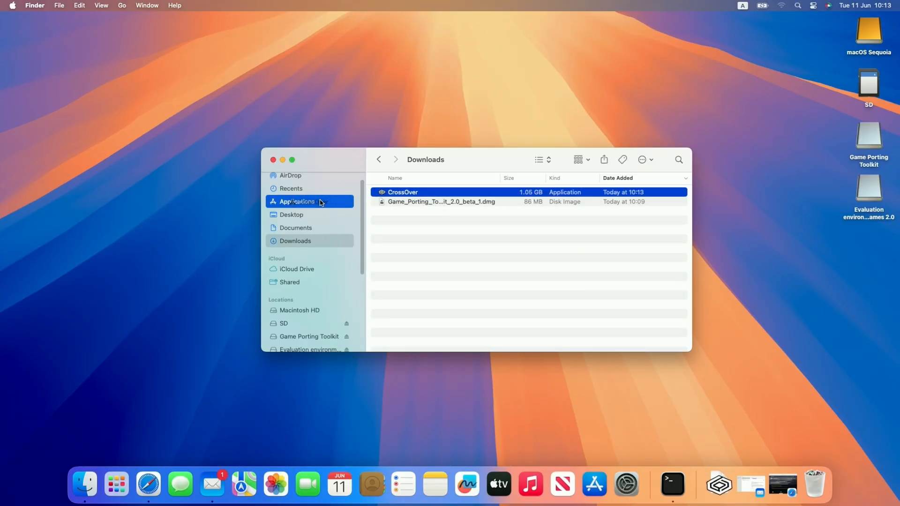
click(297, 201)
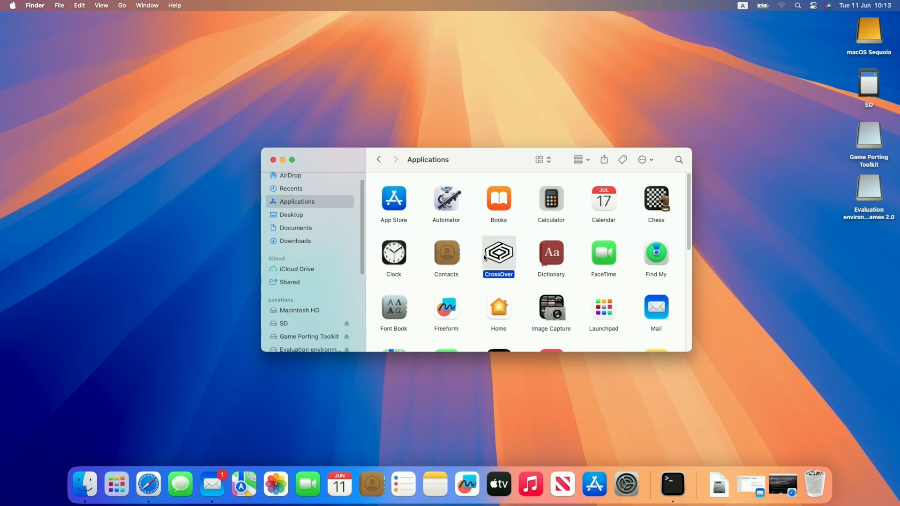
double_click(498, 253)
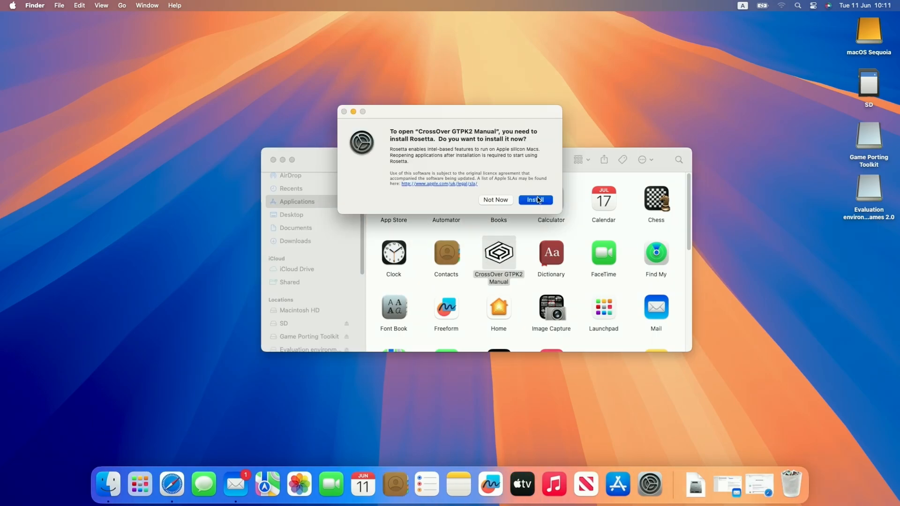
Install Rosetta and dismiss the licence unlock form to continue with the trial
click(534, 199)
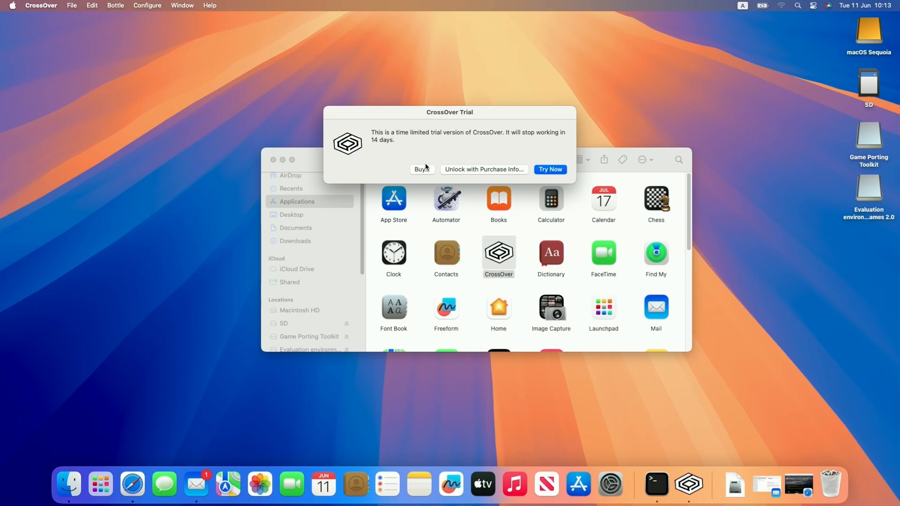
click(483, 170)
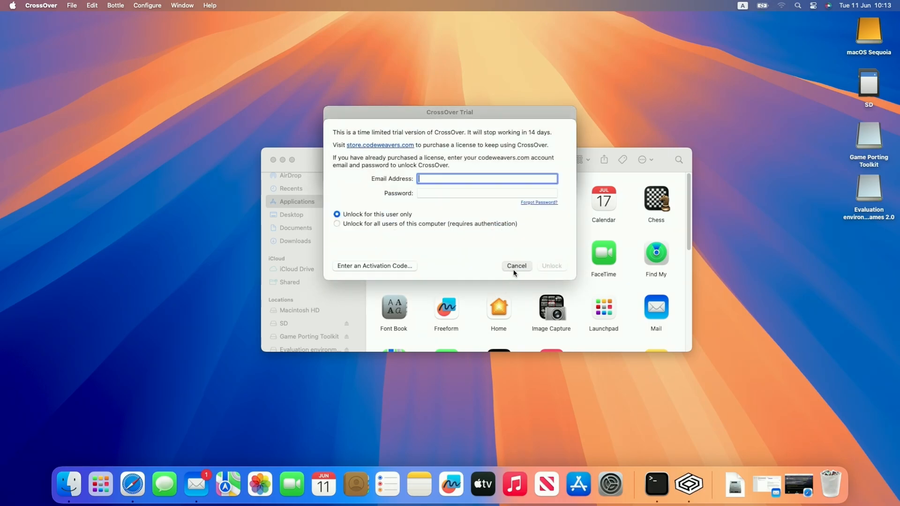
click(515, 266)
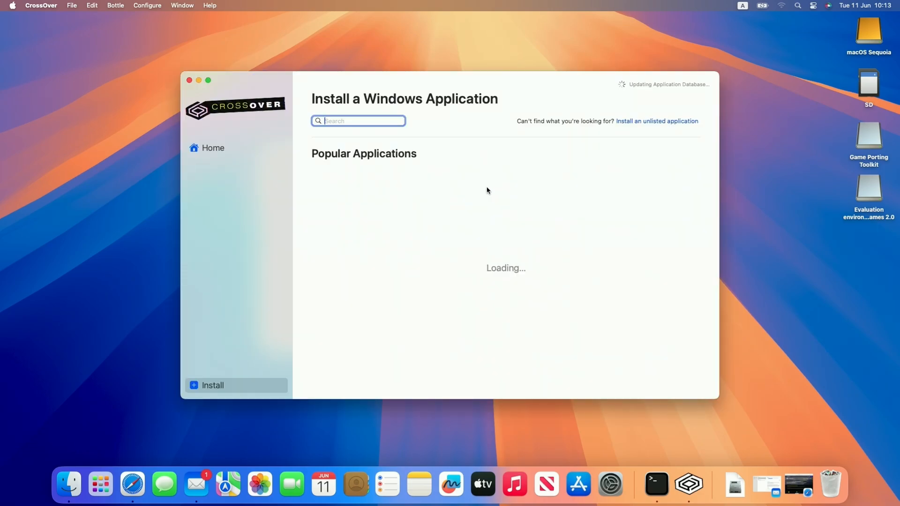
mouse_move(274, 91)
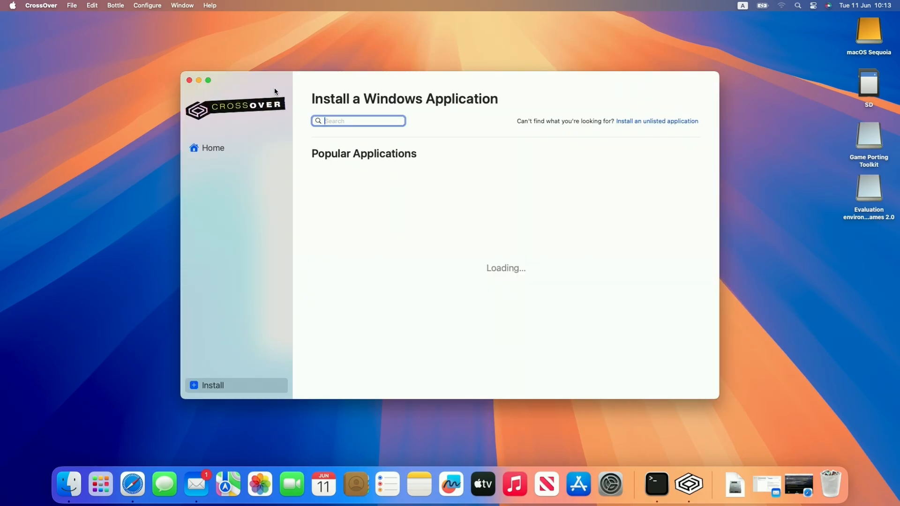
Quit CrossOver from its application menu, returning to Applications
click(41, 6)
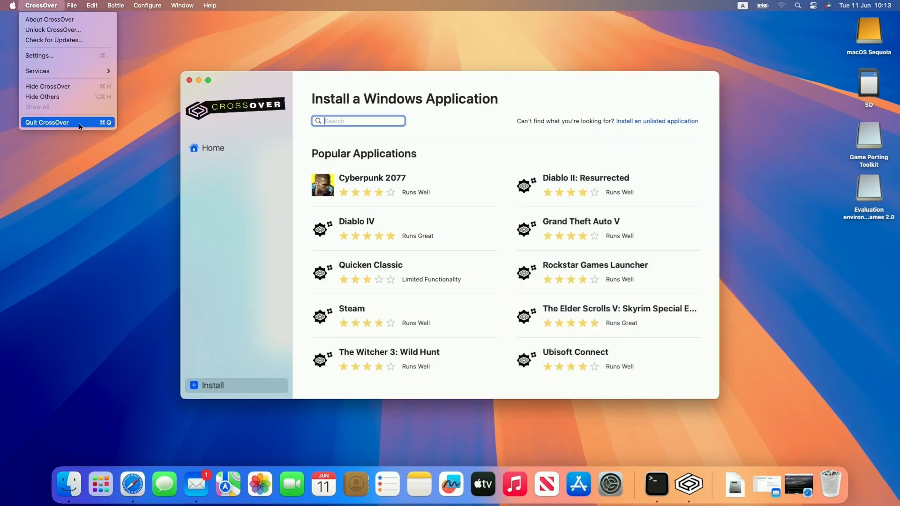
click(47, 122)
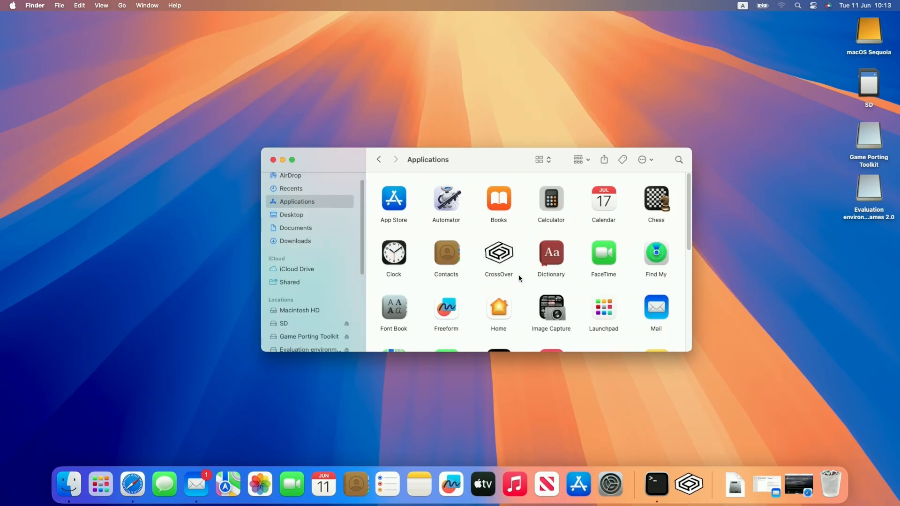
Reach the Releases list of the CXPatcher GitHub repository
click(498, 254)
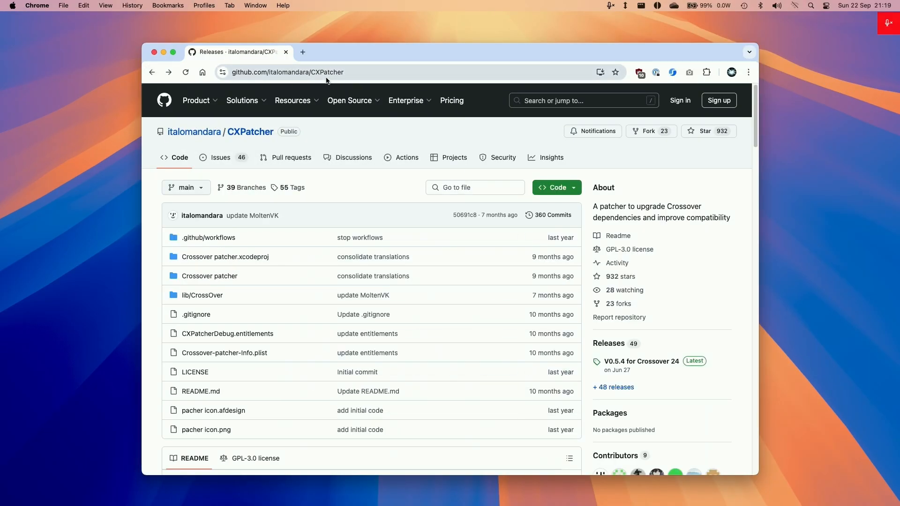
click(286, 72)
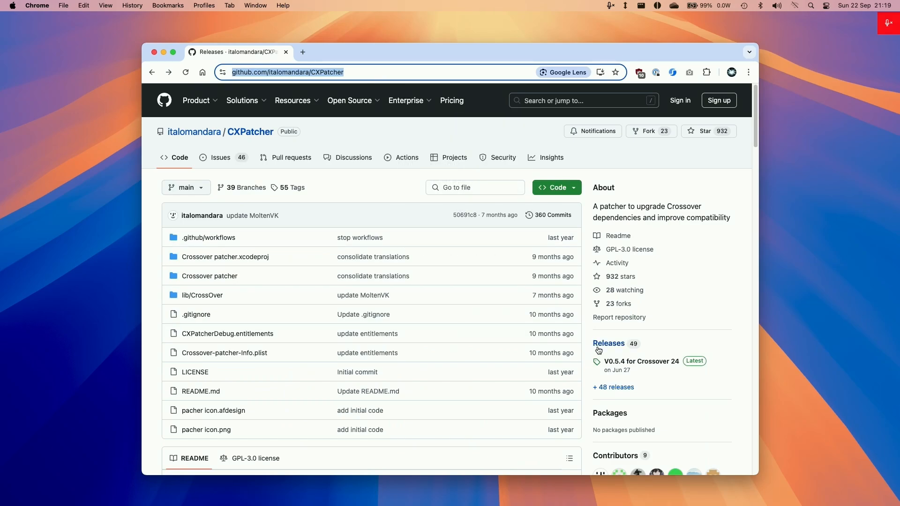
click(608, 343)
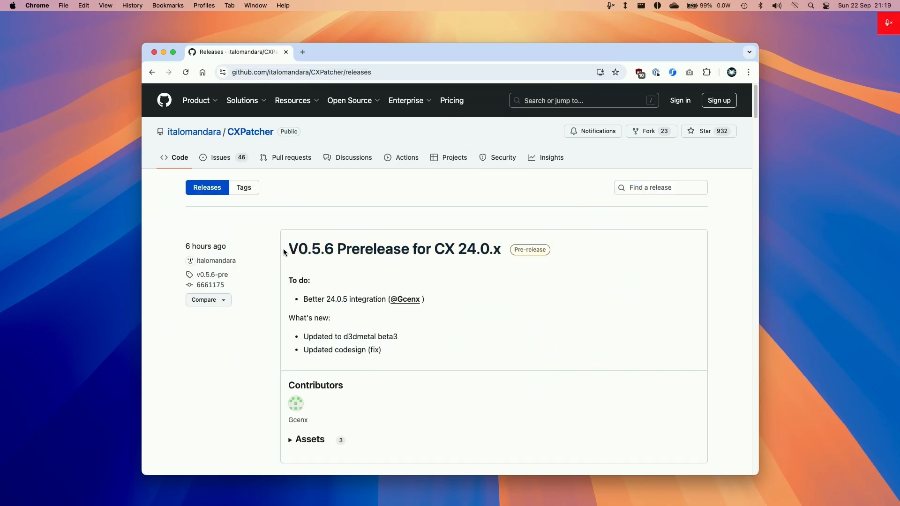
mouse_move(319, 282)
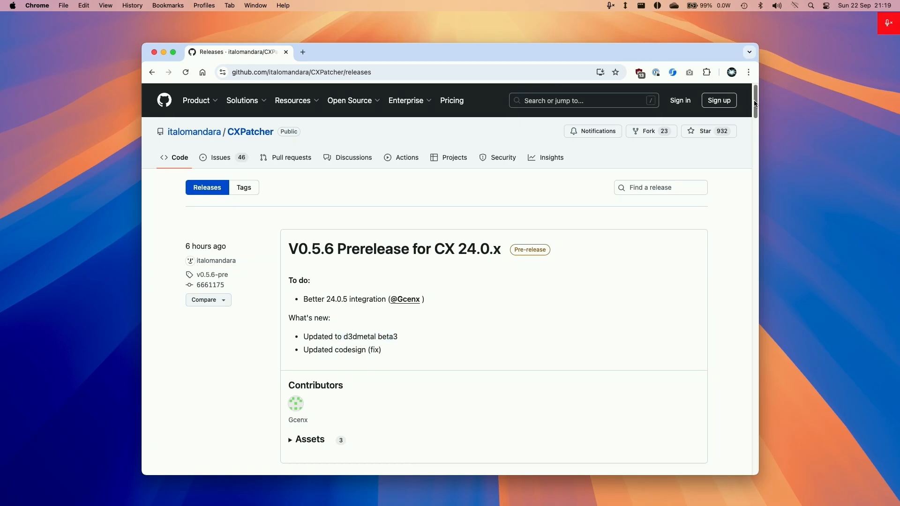
Download CXPatcher.app.zip from the V0.5.6 prerelease assets
scroll(down, 3)
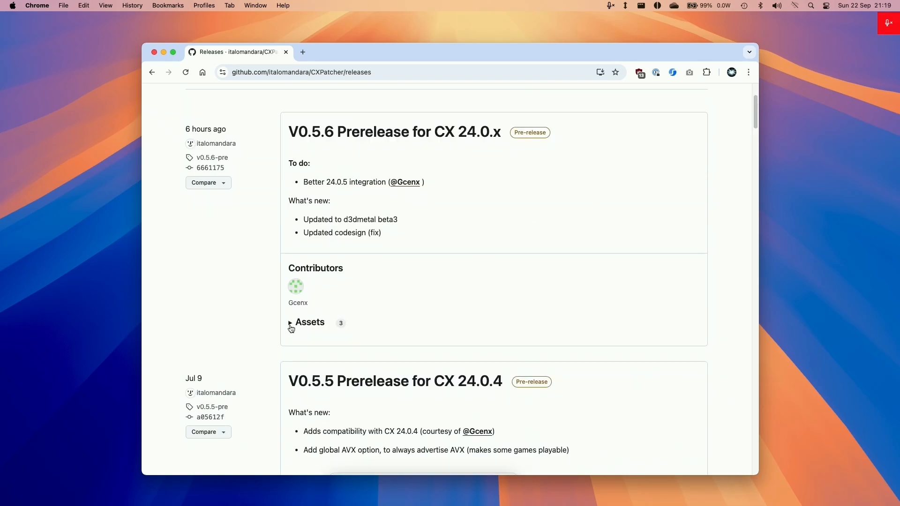
click(308, 321)
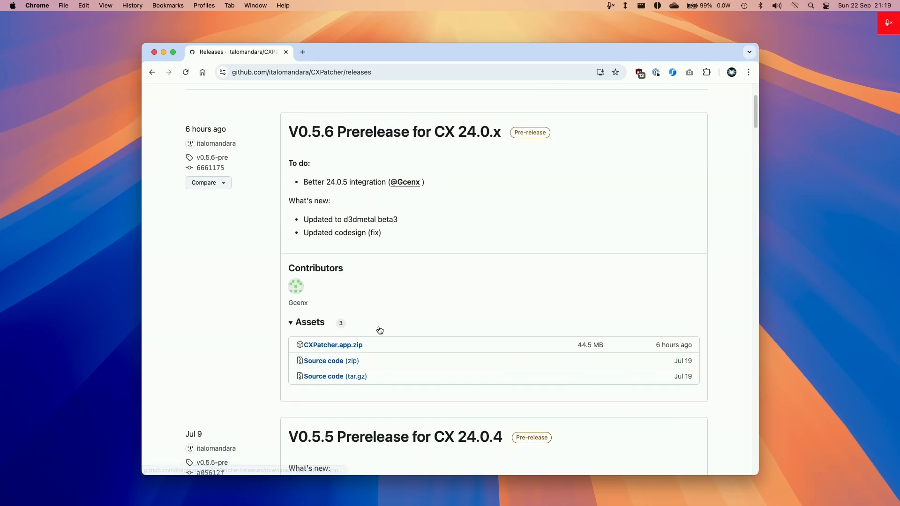
click(332, 345)
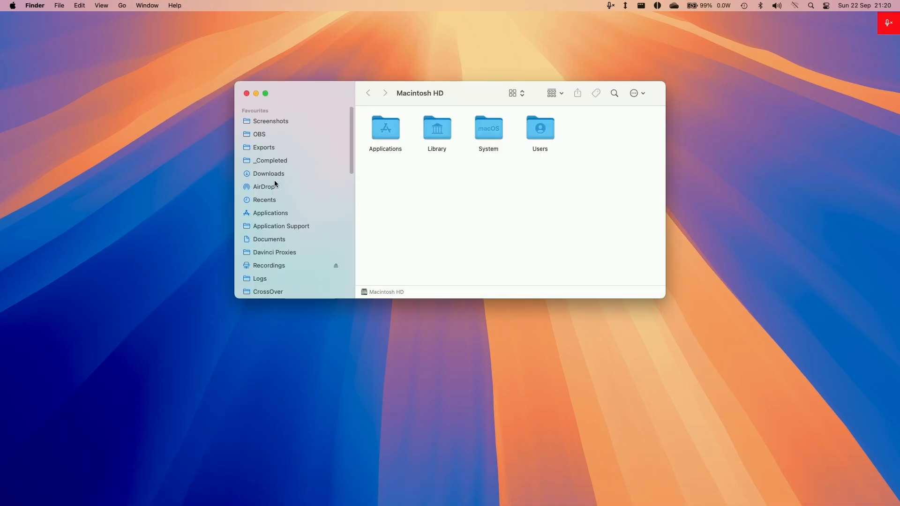
Unzip CXPatcher.app.zip in Downloads, select CXPatcher, and reach the Apple menu
click(268, 173)
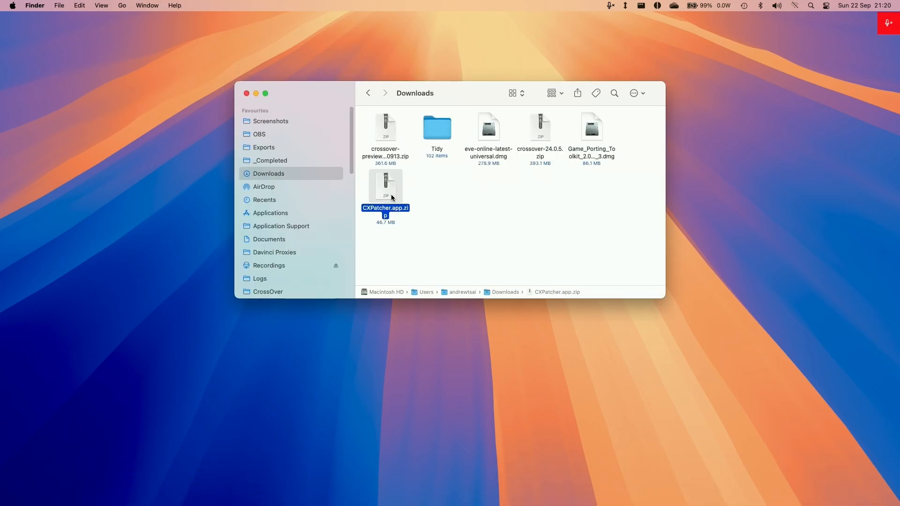
double_click(386, 184)
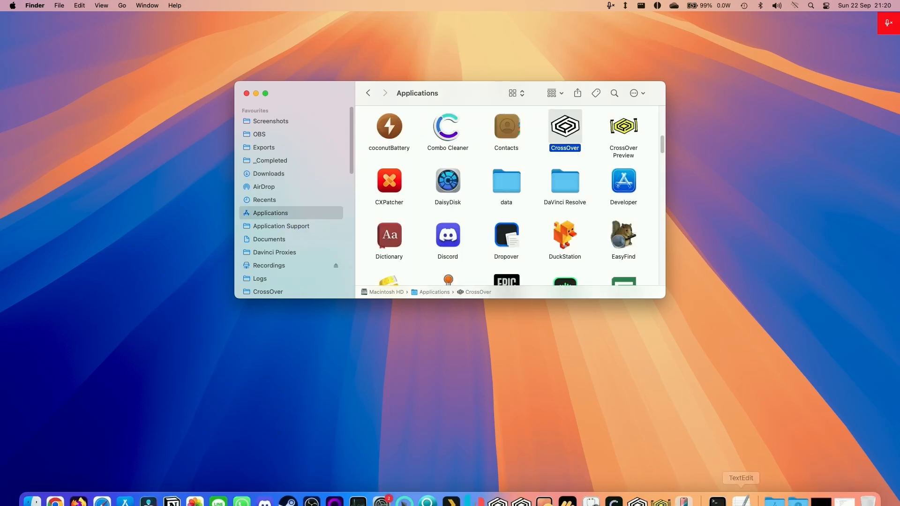
mouse_move(564, 222)
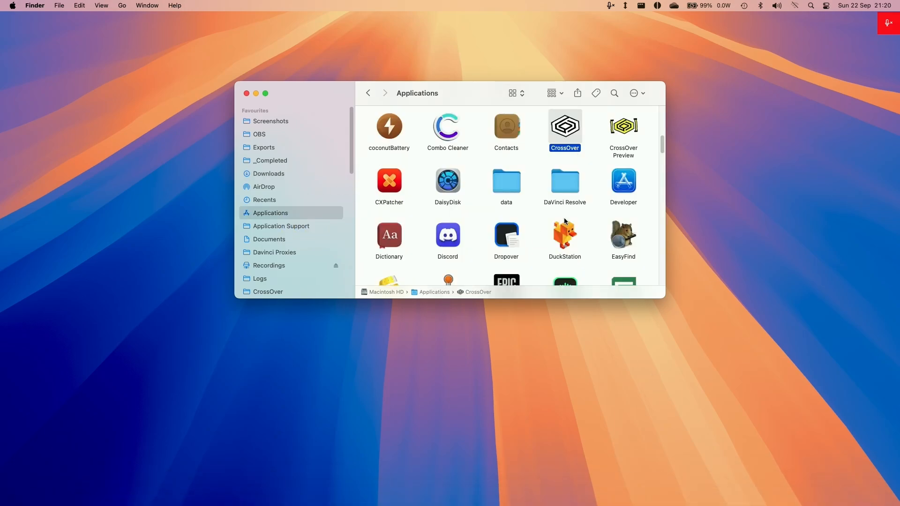
click(388, 181)
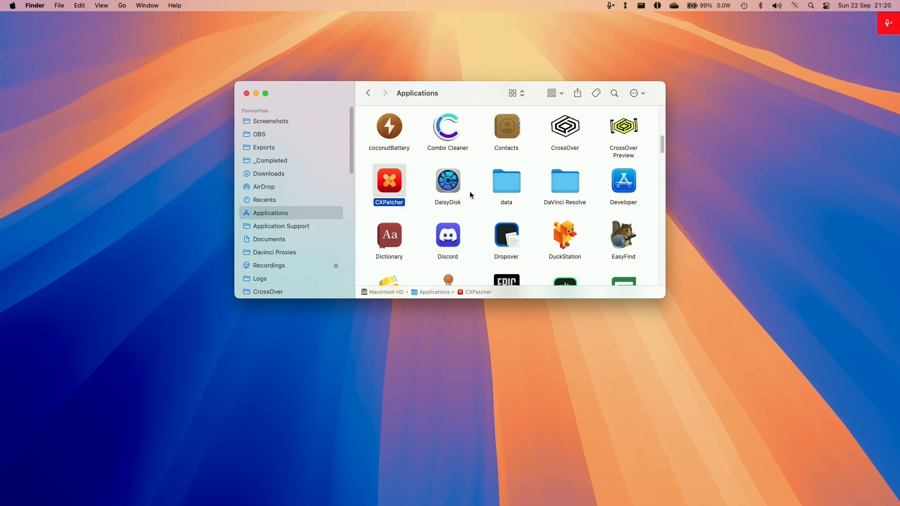
mouse_move(137, 91)
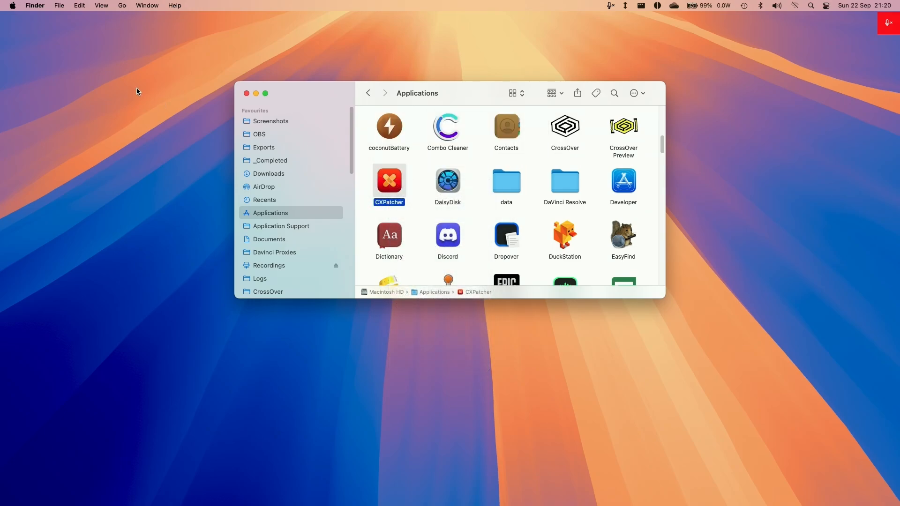
click(12, 6)
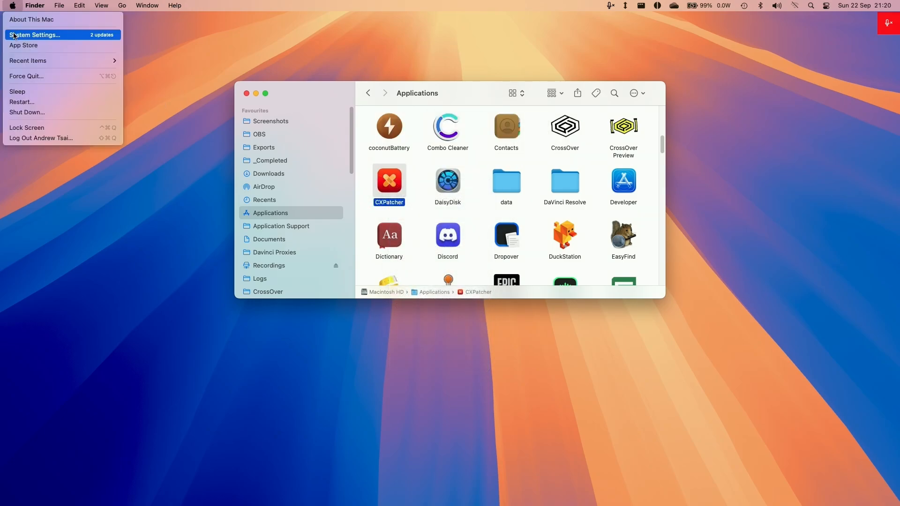
In Privacy & Security, allow the blocked CXPatcher to open anyway
click(35, 35)
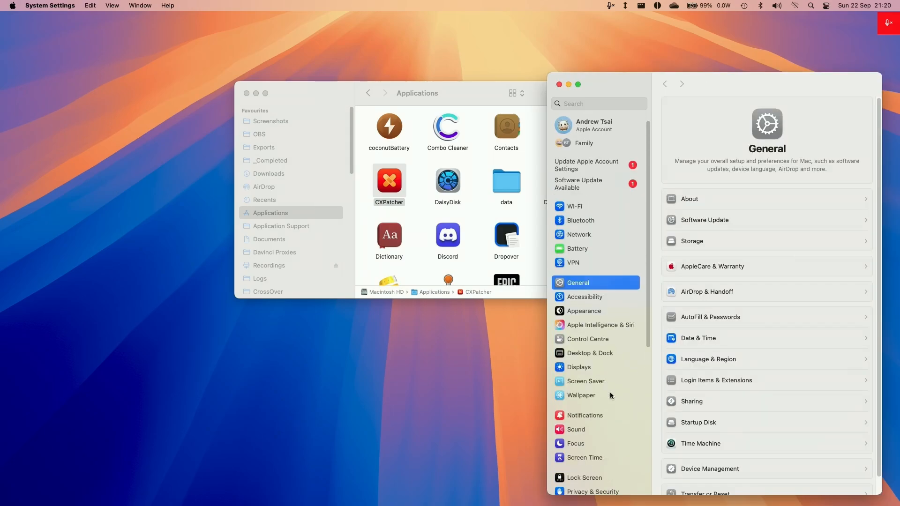
click(592, 491)
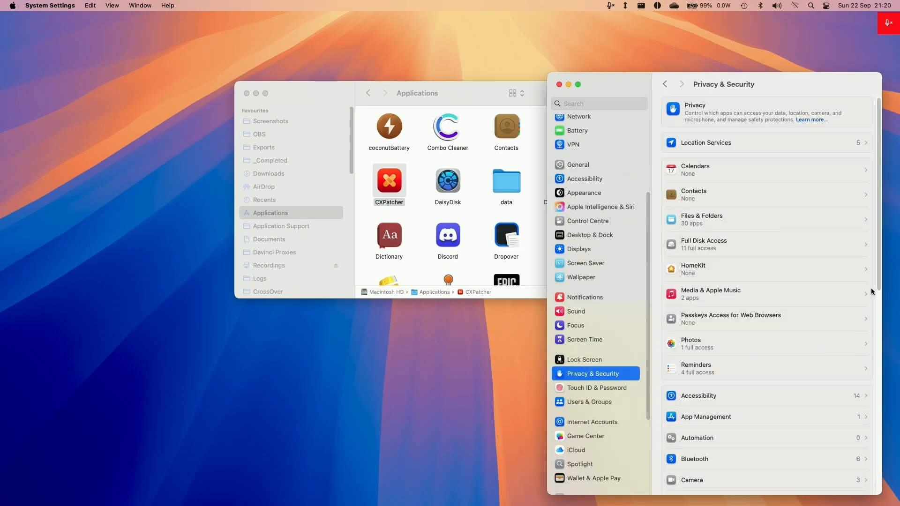
scroll(down, 3)
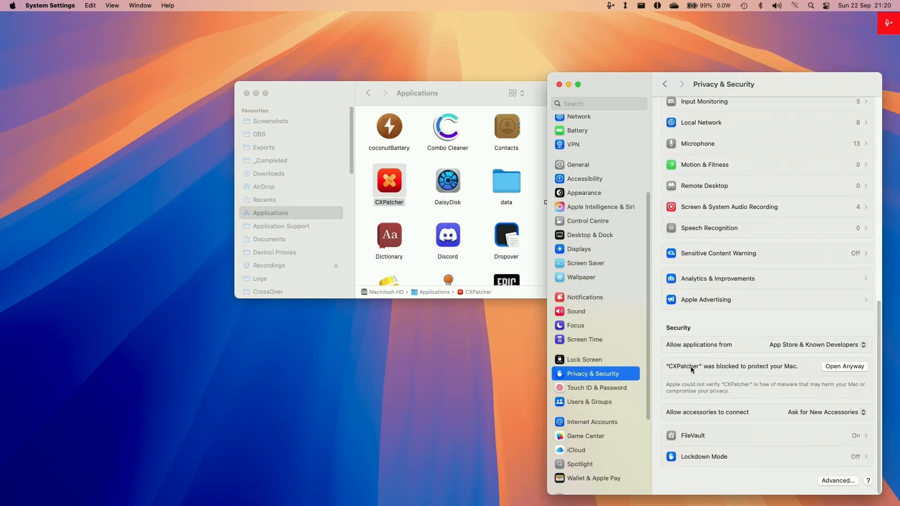
mouse_move(730, 373)
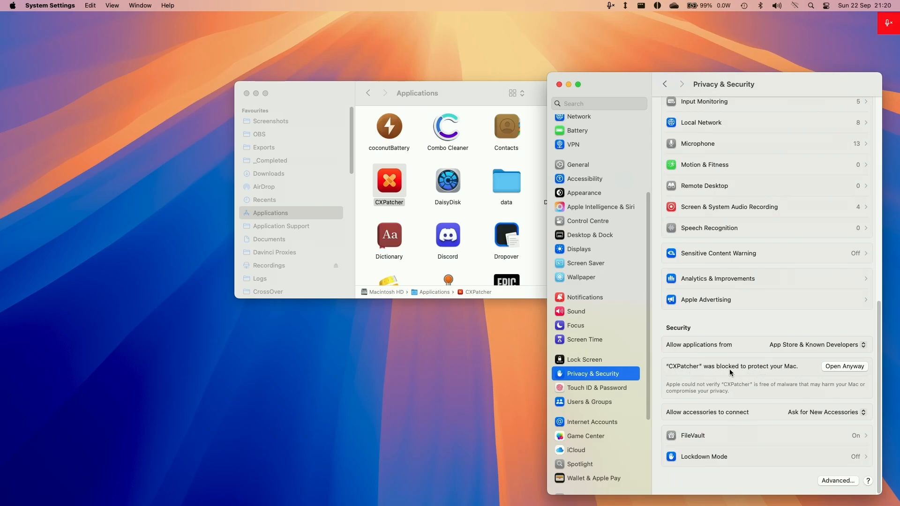
click(843, 367)
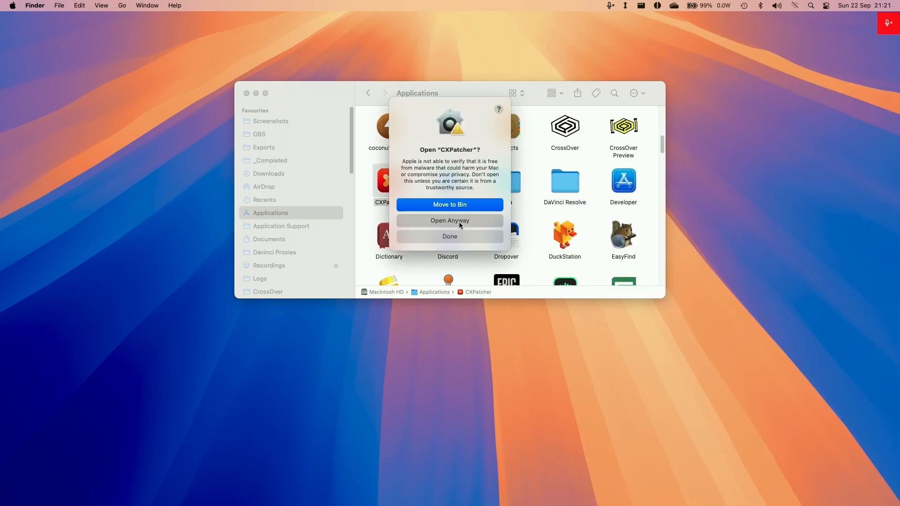
Confirm opening CXPatcher despite the malware warning
click(449, 220)
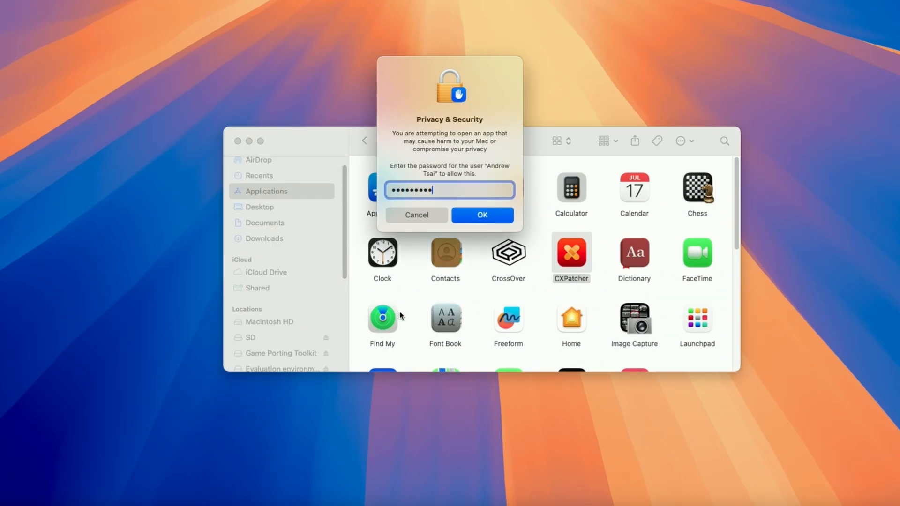
Authorise with the password, pledge 'I will not ask CodeWeavers for support or refund', and agree to proceed
click(481, 215)
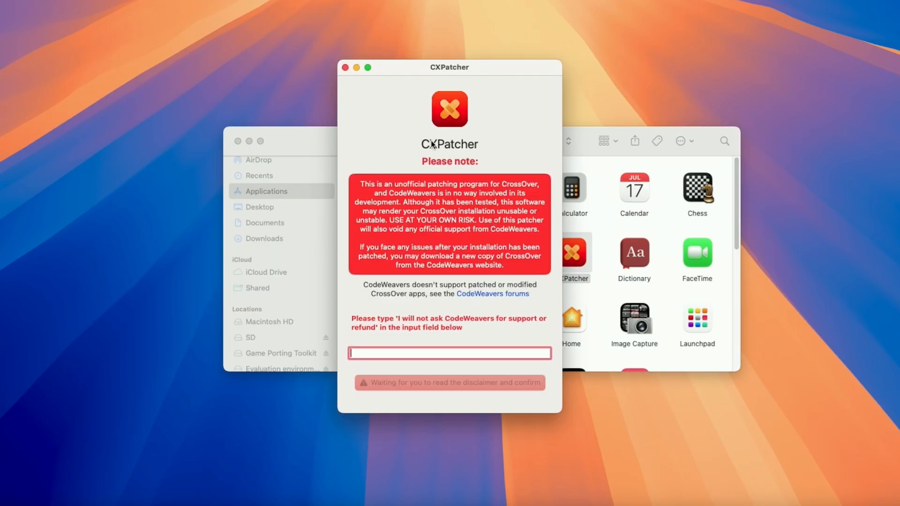
mouse_move(402, 390)
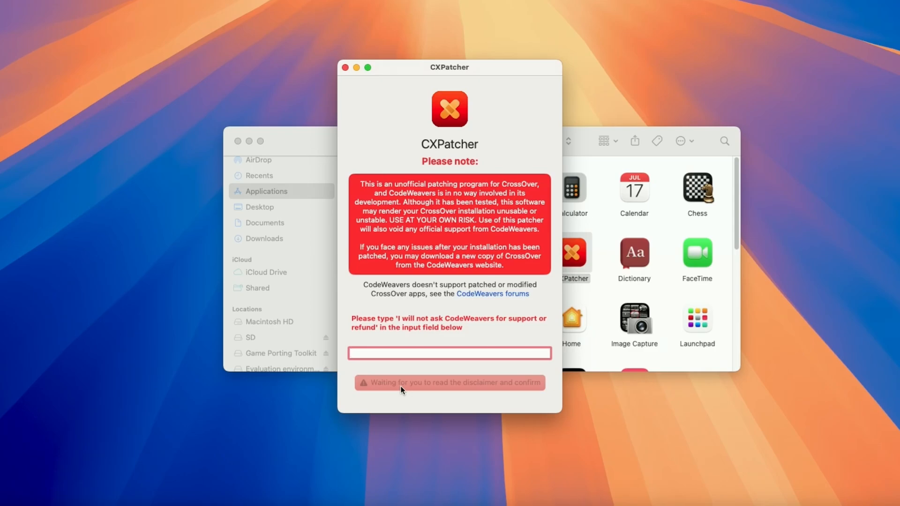
mouse_move(475, 251)
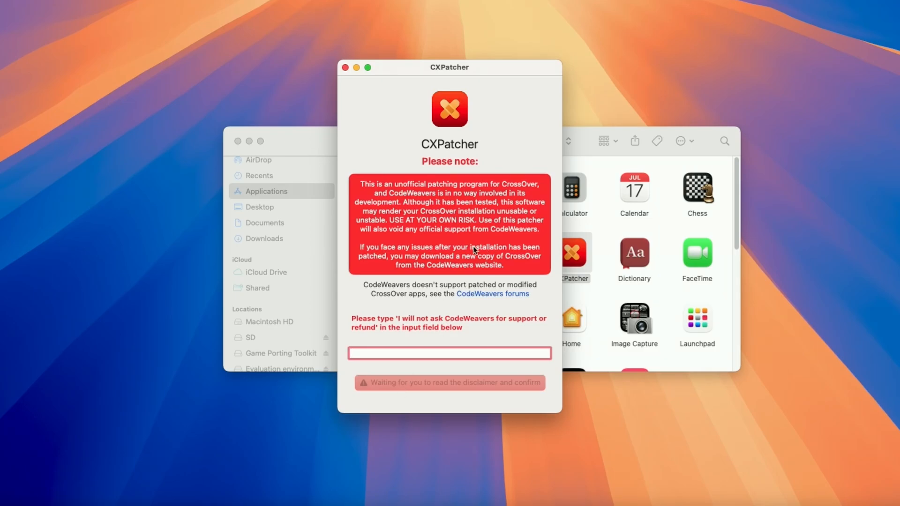
mouse_move(511, 316)
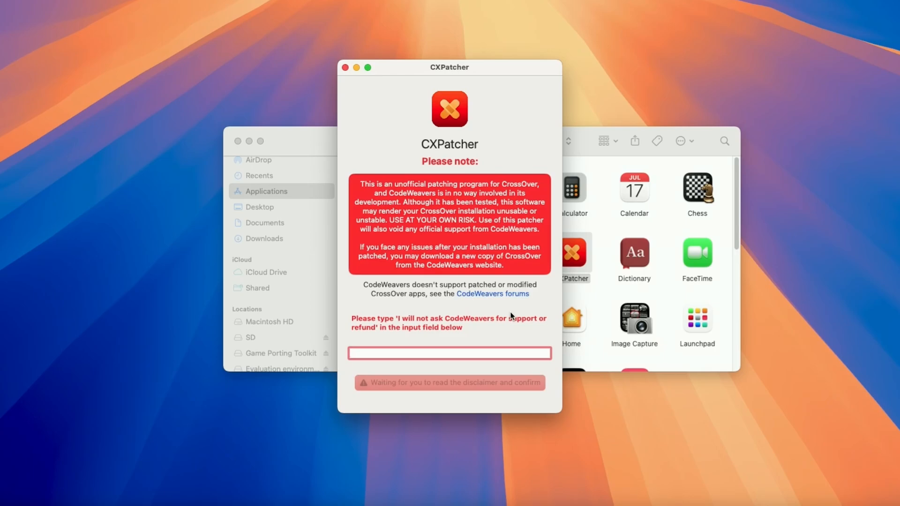
text(I wil)
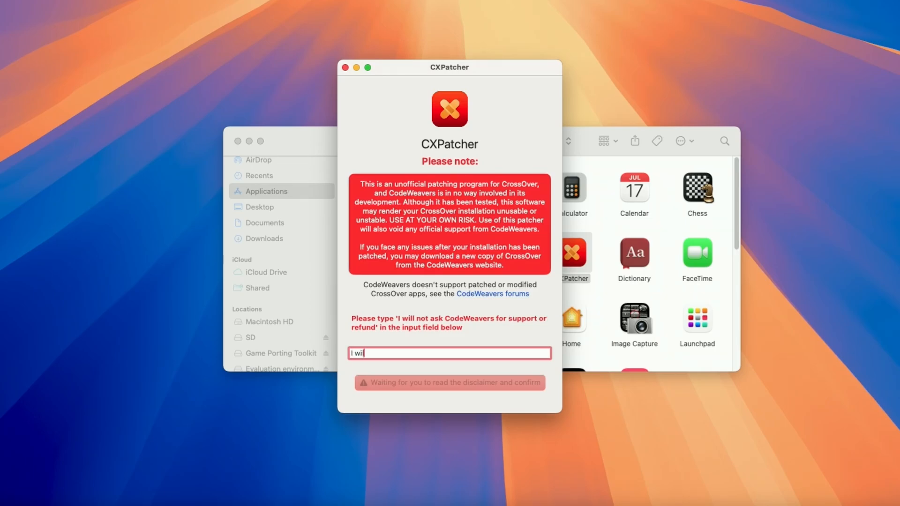
text(l not ask Cod)
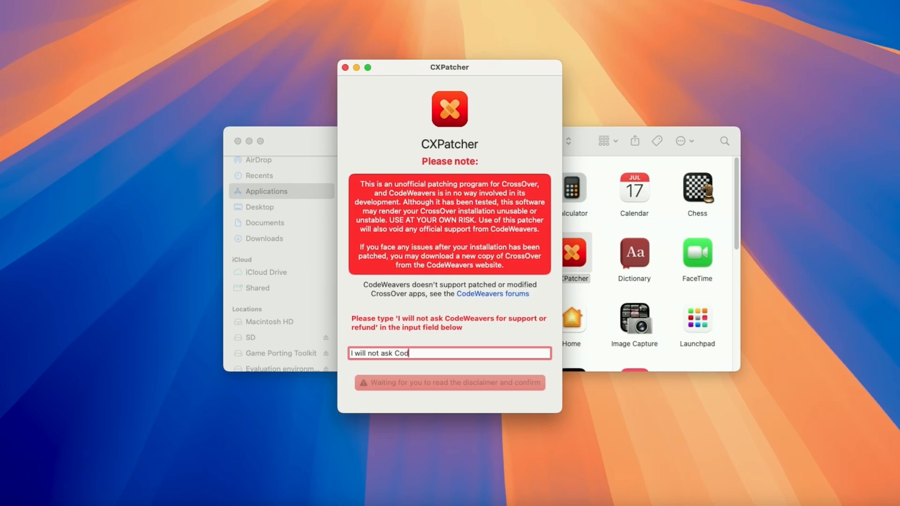
text(eWeavers fo)
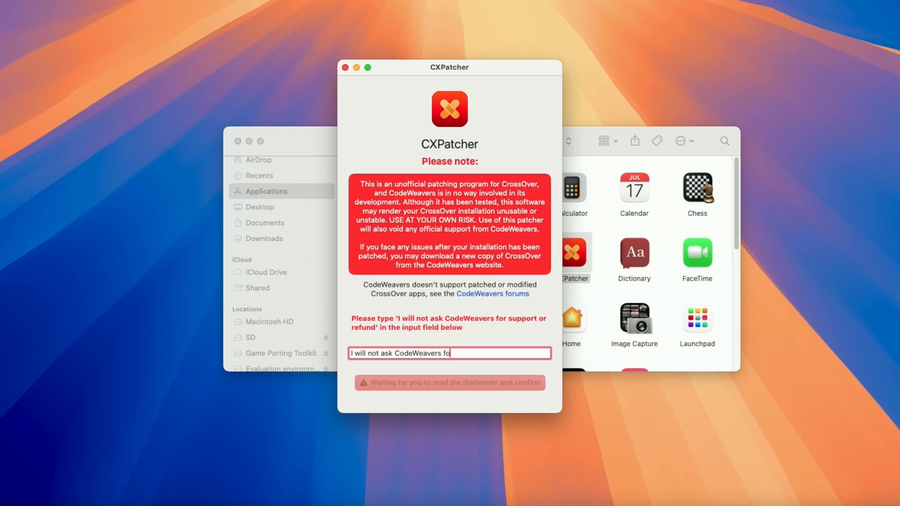
text(r support or)
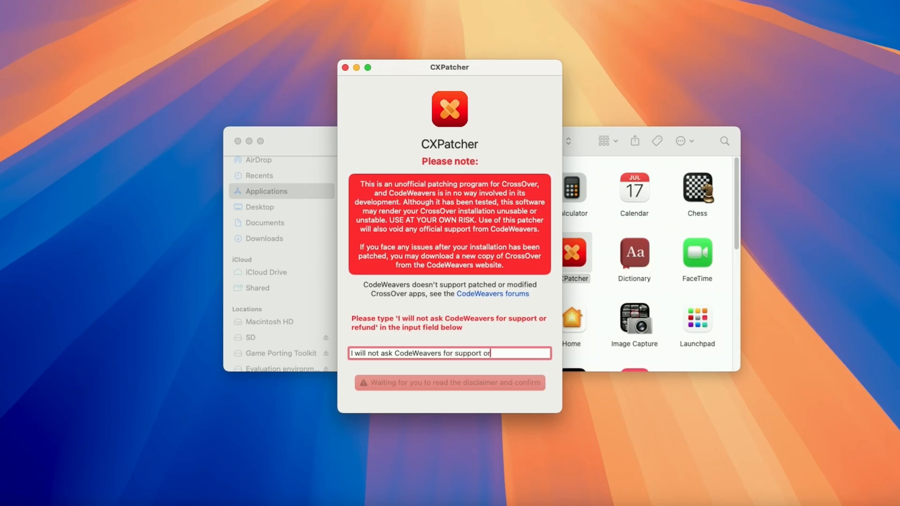
text(refund)
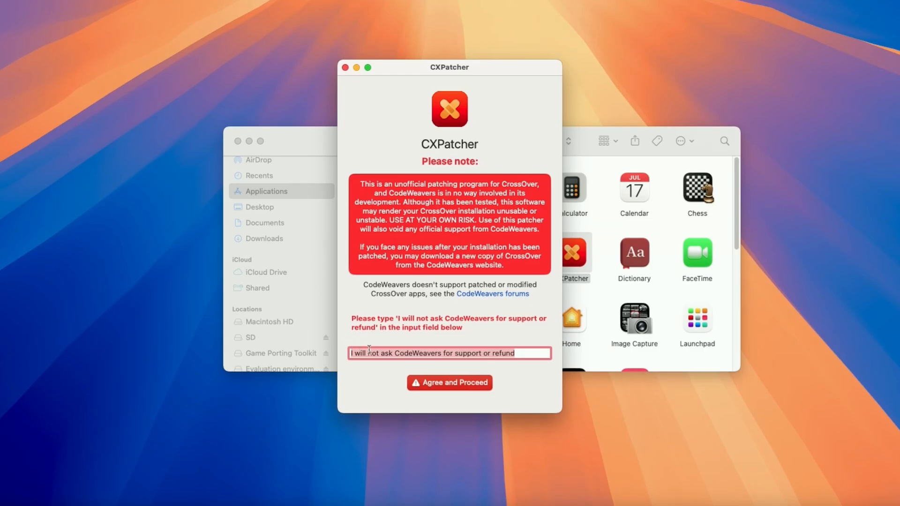
click(449, 382)
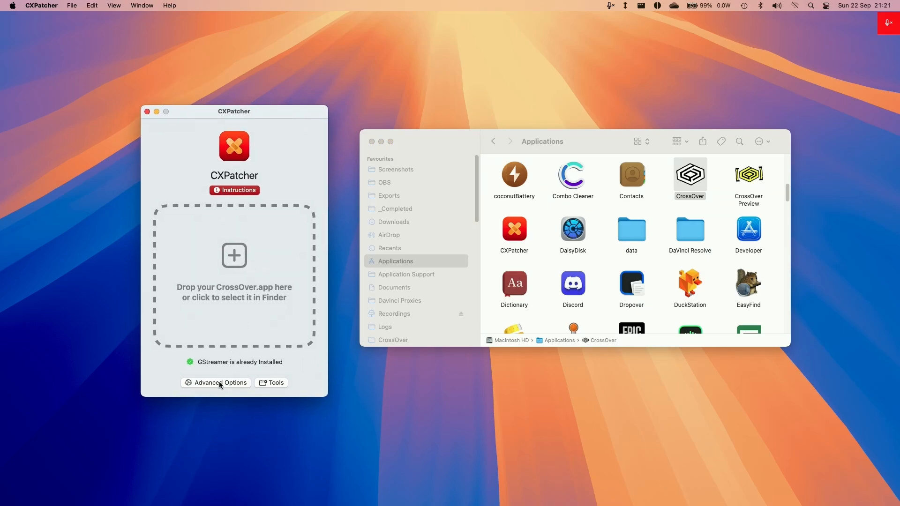
Enable Always Advertises AVX in advanced options and patch the CrossOver app
click(219, 383)
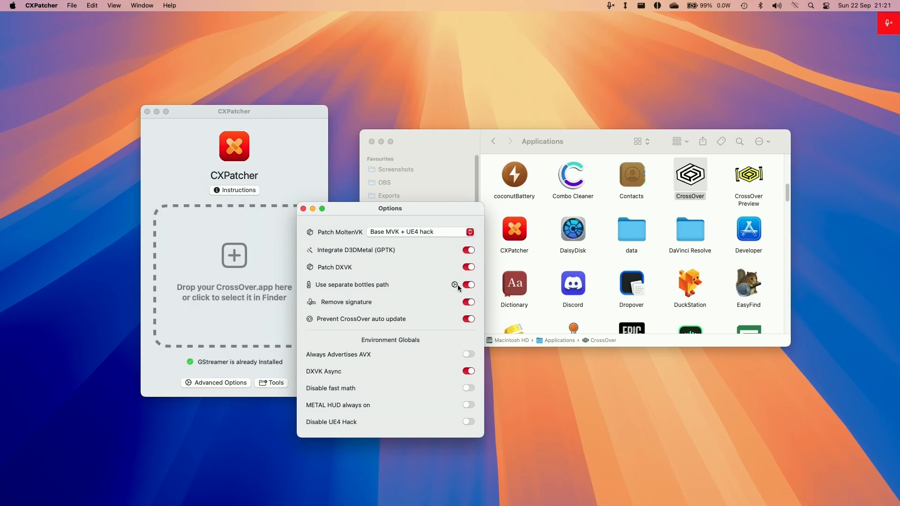
mouse_move(468, 354)
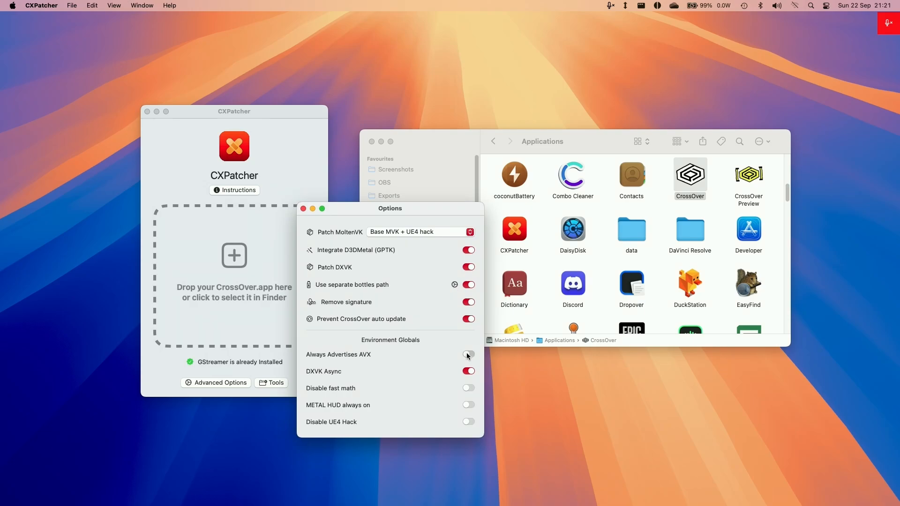
click(467, 354)
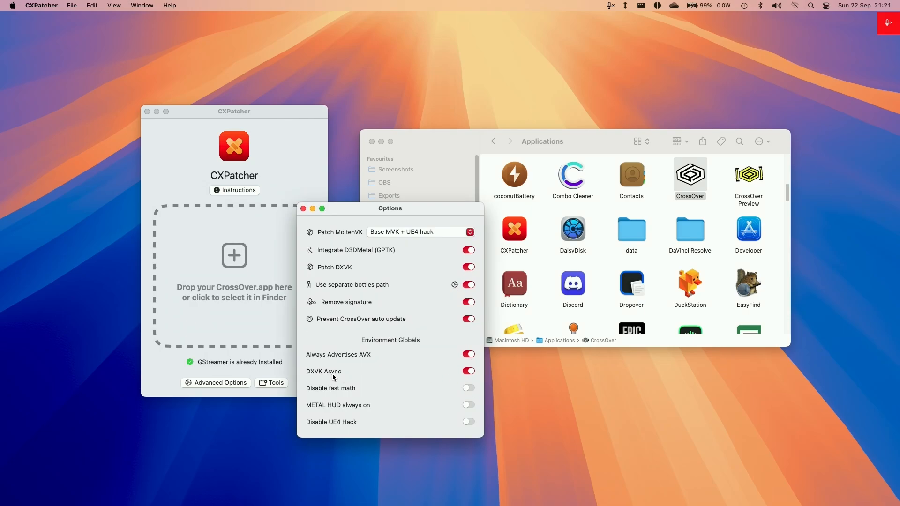
mouse_move(473, 402)
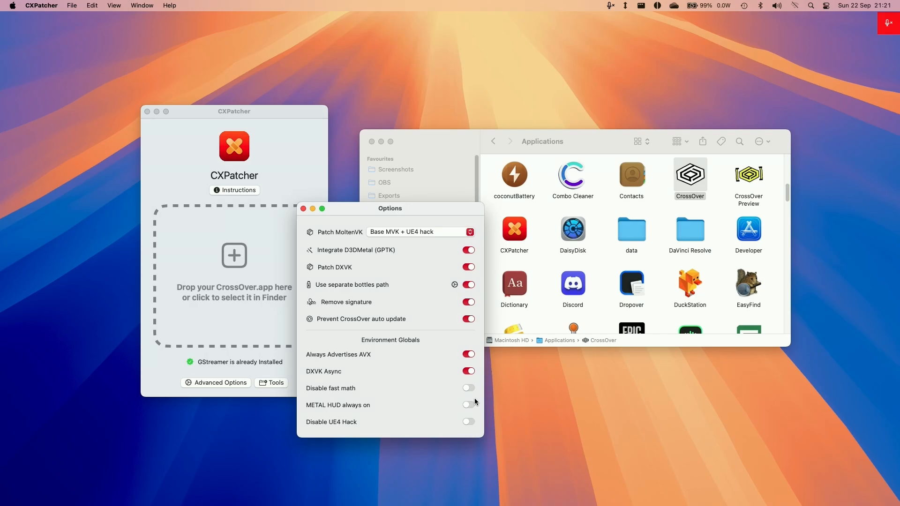
click(302, 208)
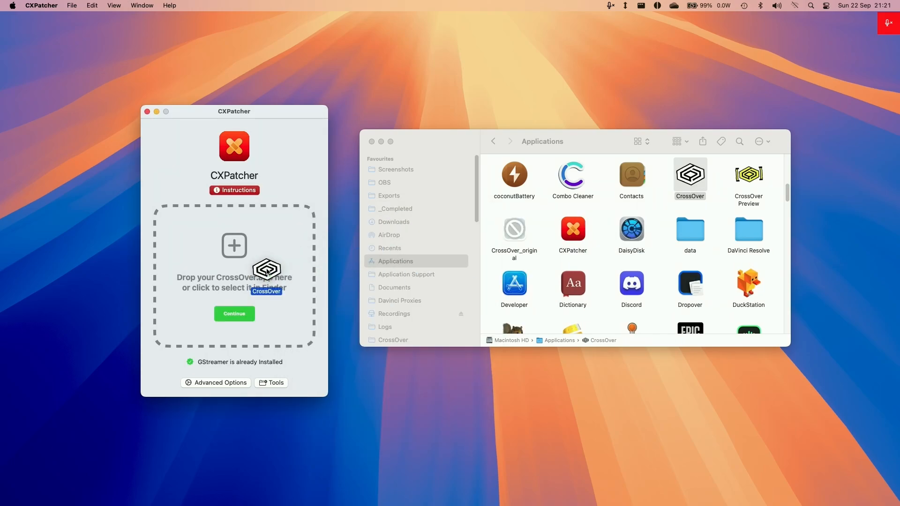
click(147, 112)
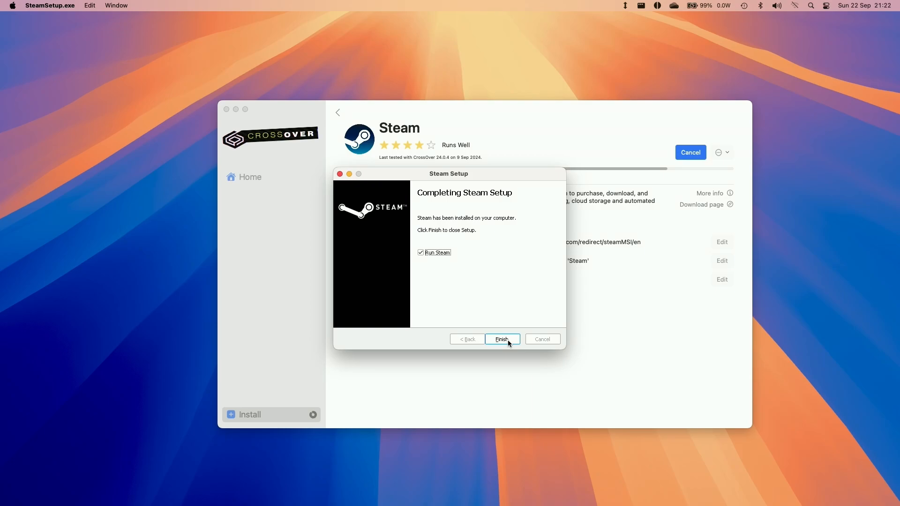
Finish the Steam setup wizard with Run Steam left checked
click(500, 338)
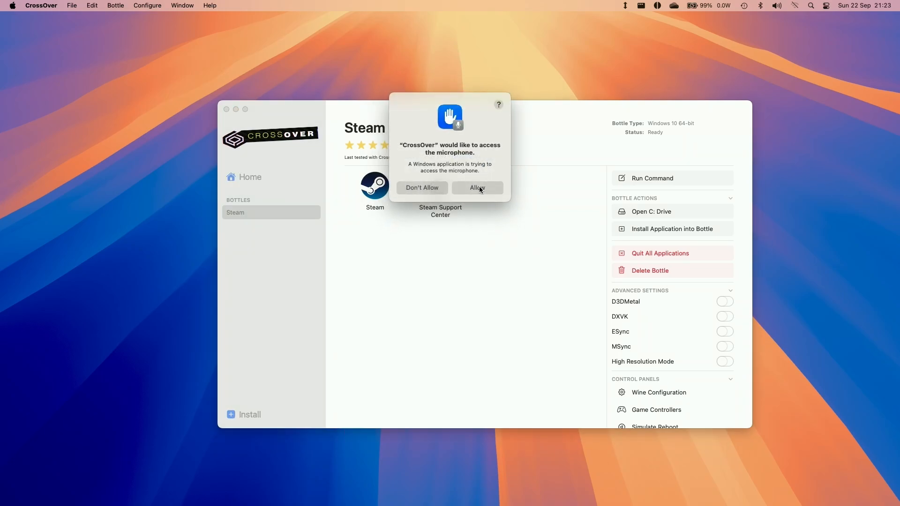
Grant microphone access, enable MSync with a bottle reboot, and select the Steam app
click(477, 187)
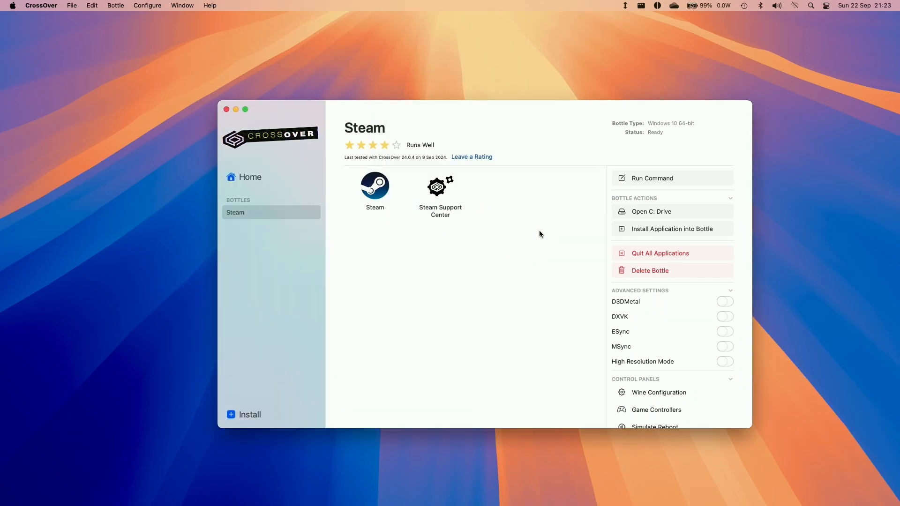
mouse_move(725, 300)
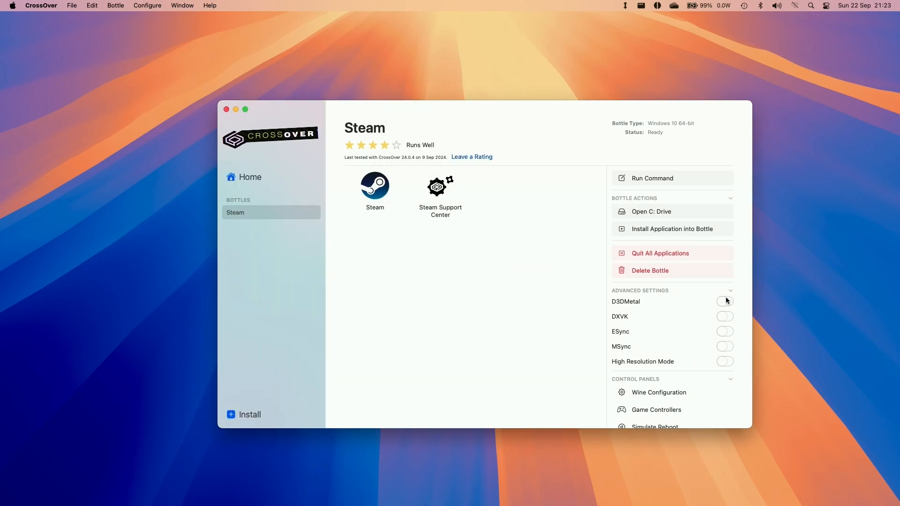
click(725, 346)
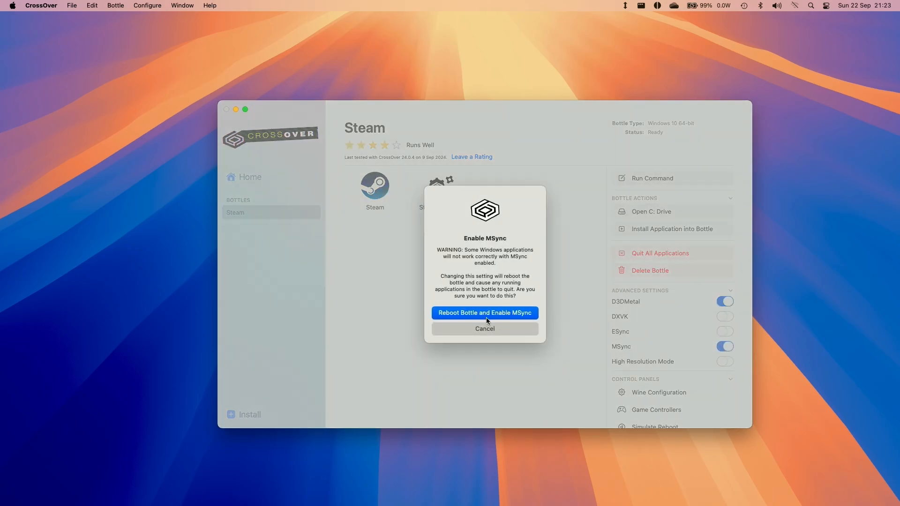
click(484, 313)
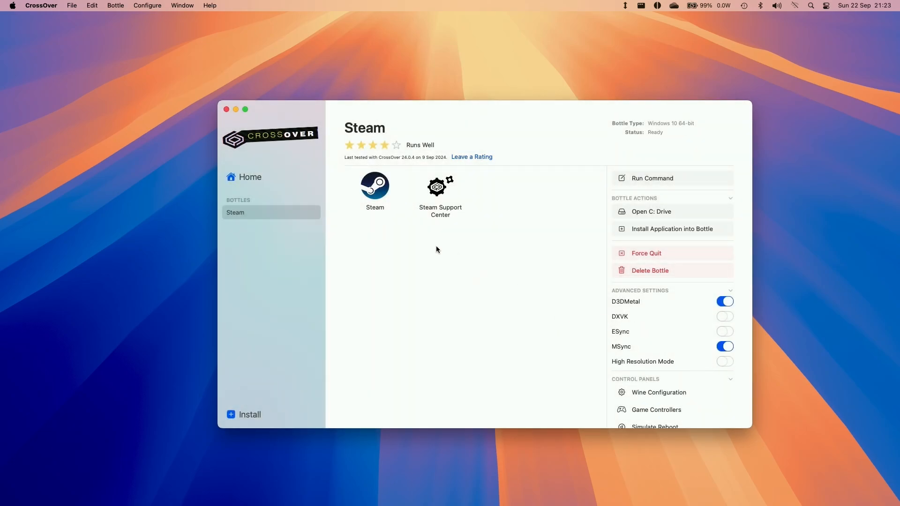
click(374, 186)
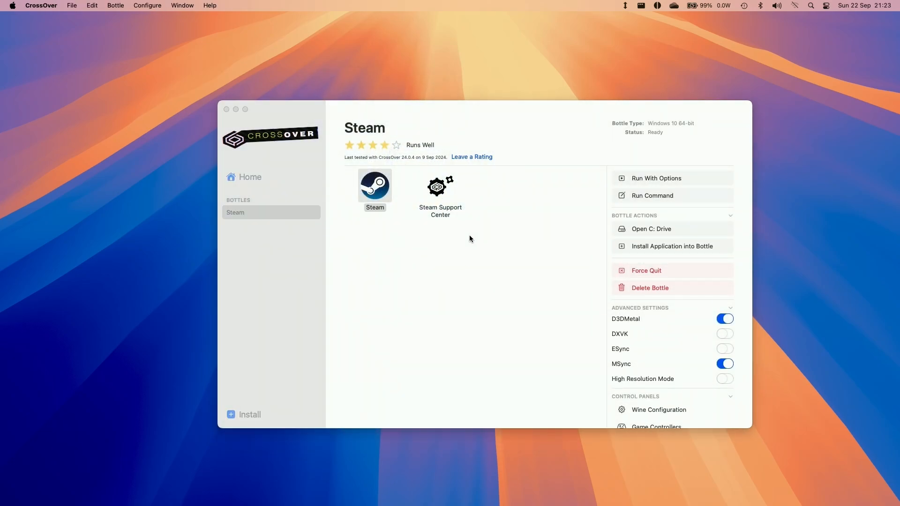
mouse_move(898, 232)
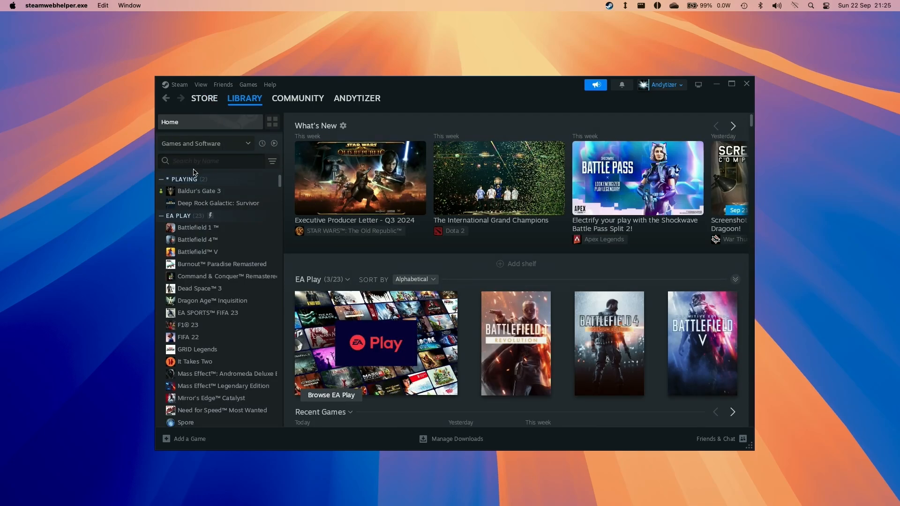
Search the Steam Store for 'until dawn', open its page and set a birth year for the age check
click(204, 98)
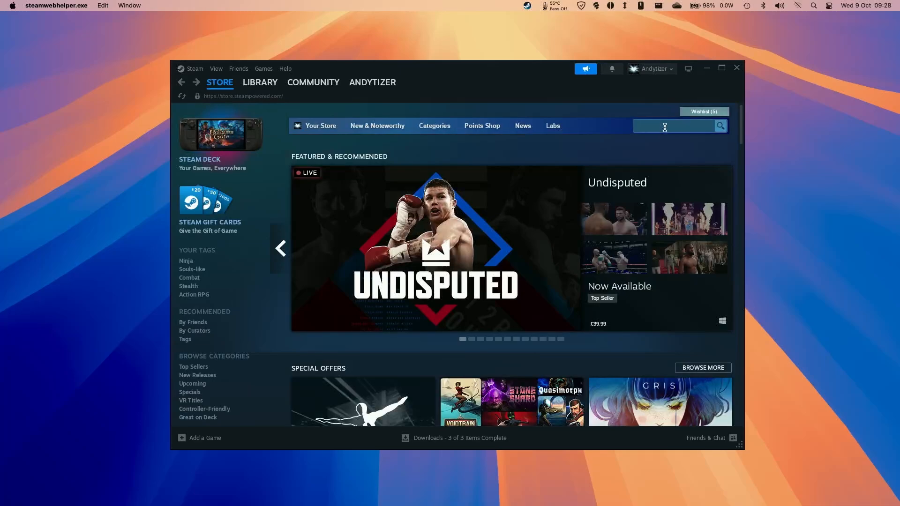
text(until dawn)
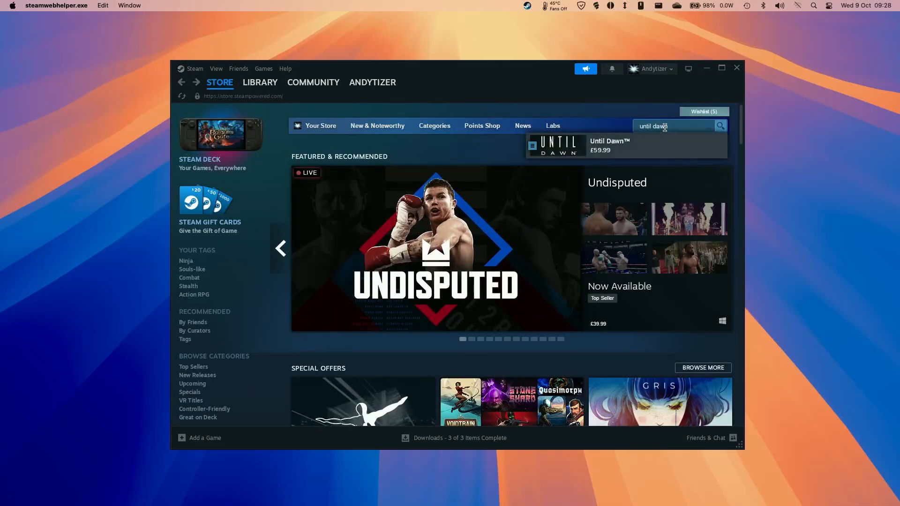
click(608, 145)
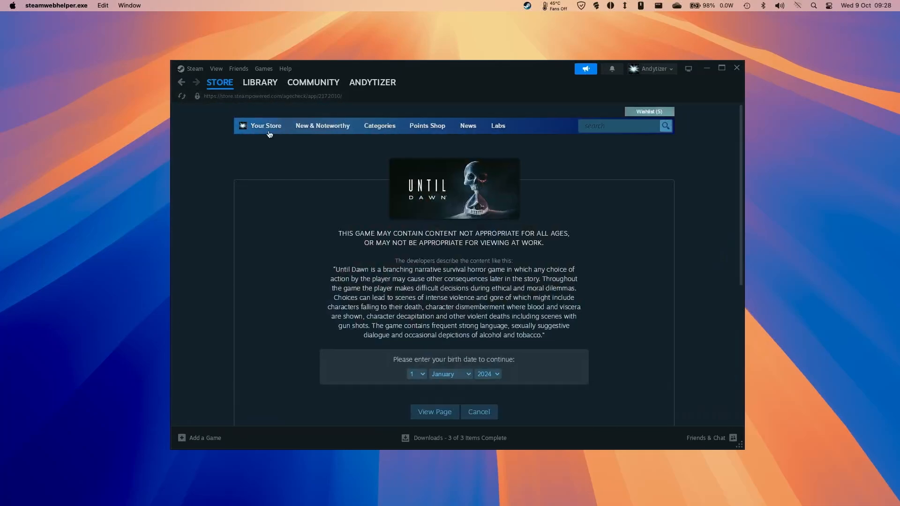
click(487, 374)
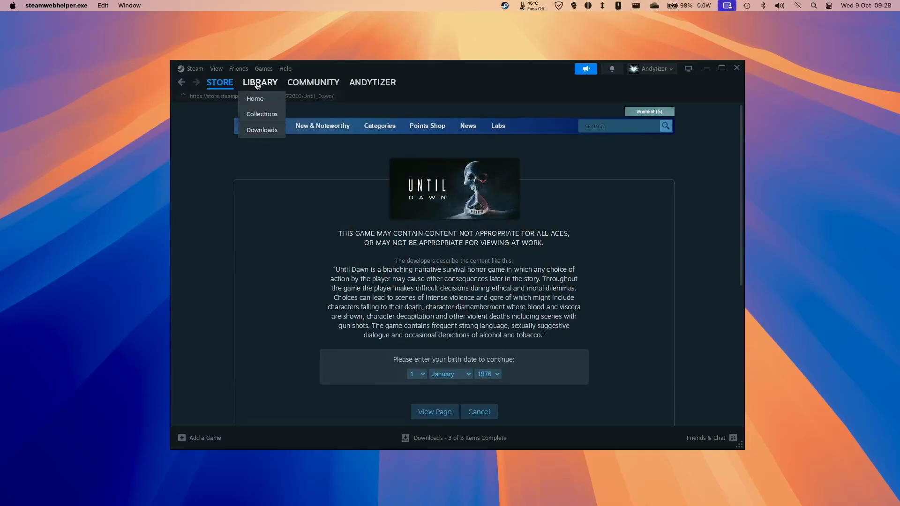
Search the Library for 'until dawn' and select Until Dawn's installed game page
click(434, 412)
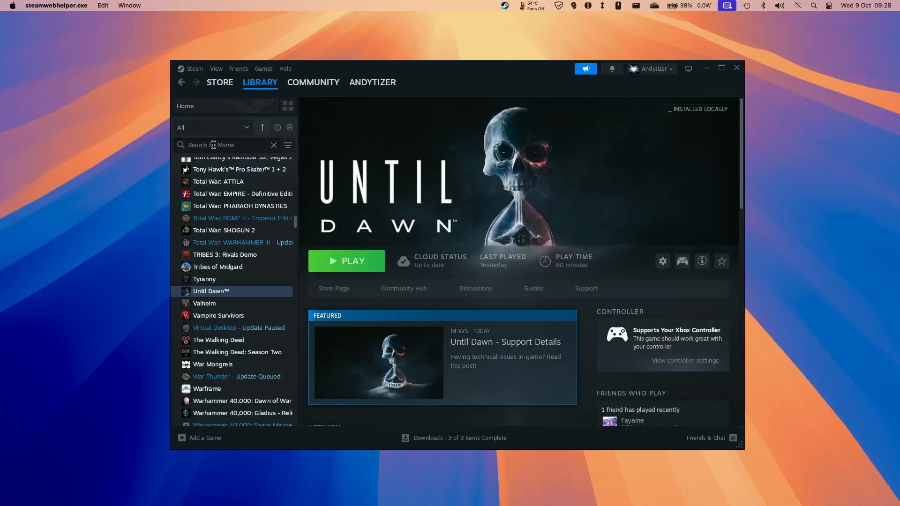
text(until dawn)
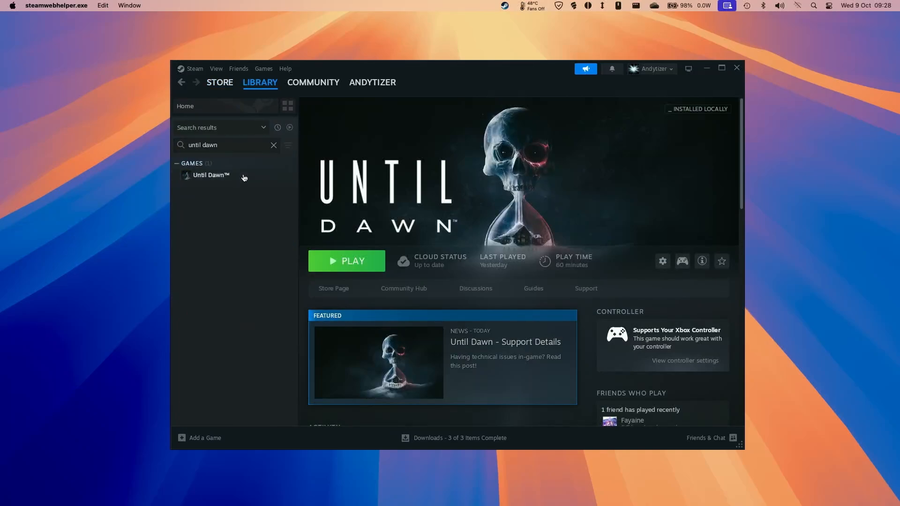
click(211, 176)
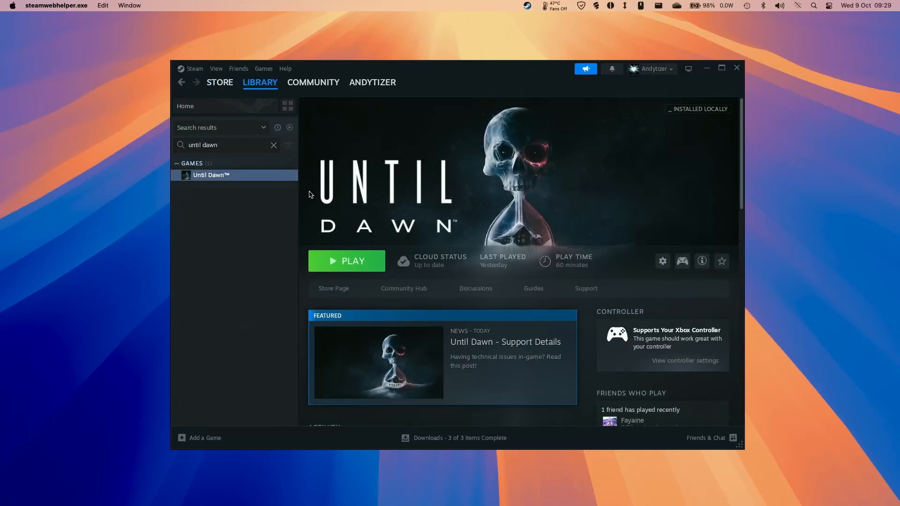
mouse_move(240, 191)
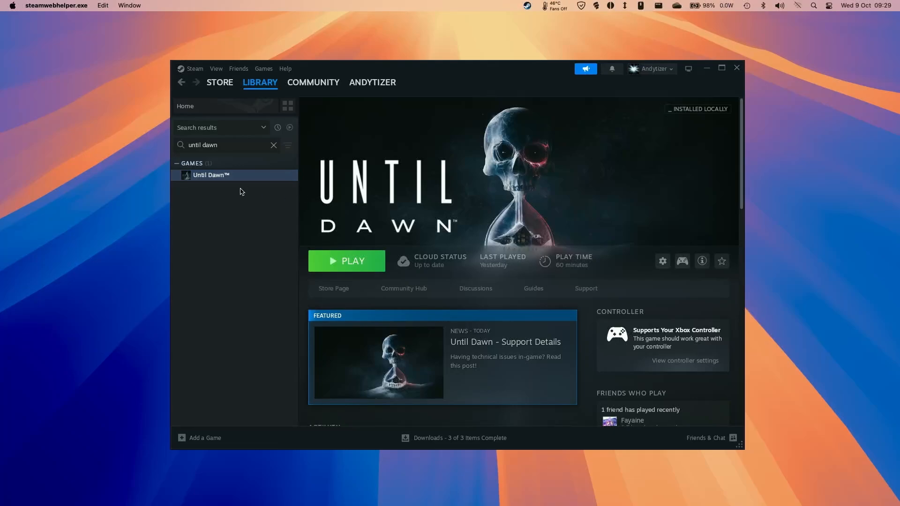
mouse_move(426, 235)
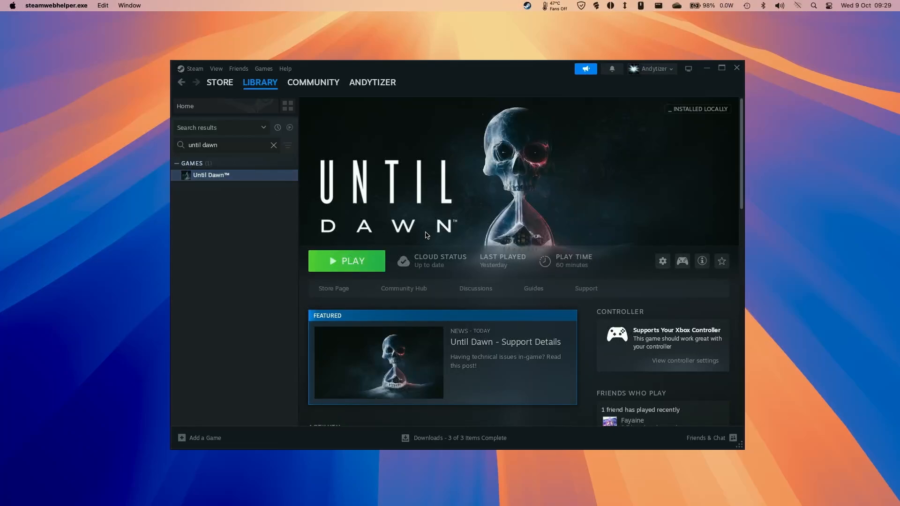
mouse_move(707, 68)
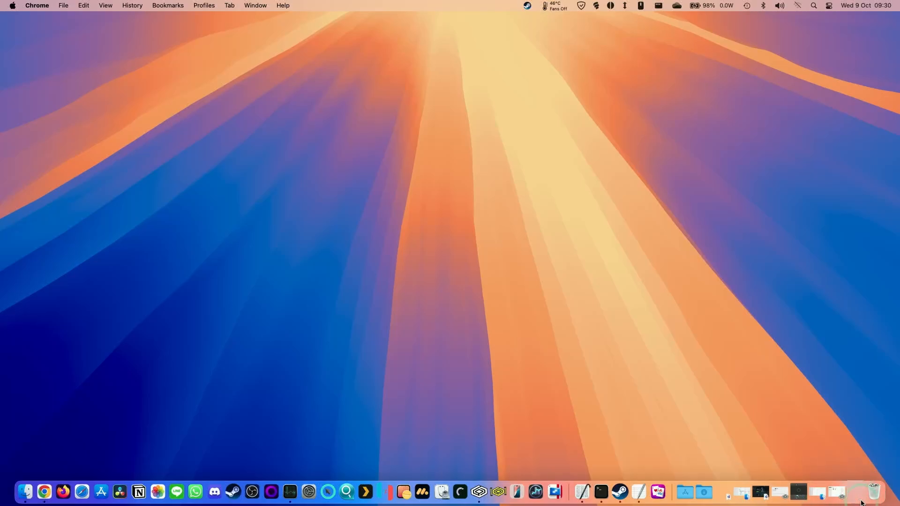
Back in Chrome, bring up the download list for the Until Dawn Remake skip AVX check patch
click(44, 492)
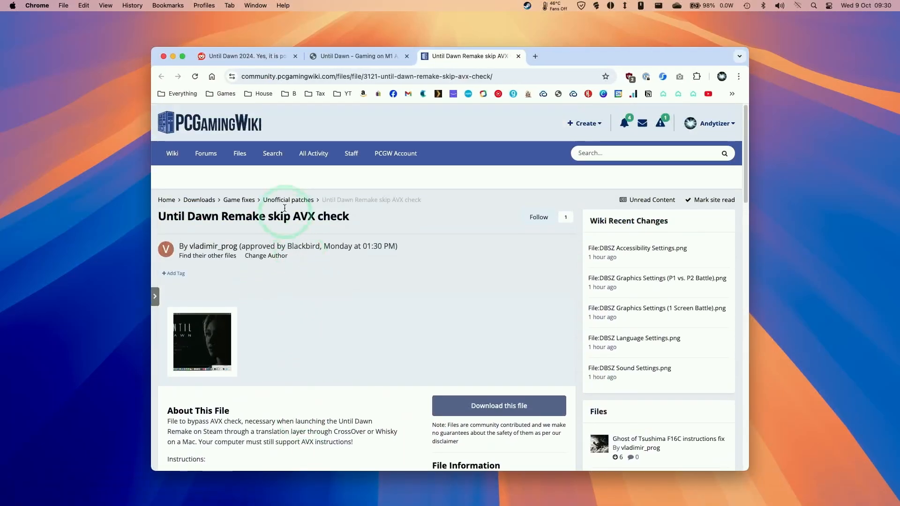
scroll(down, 3)
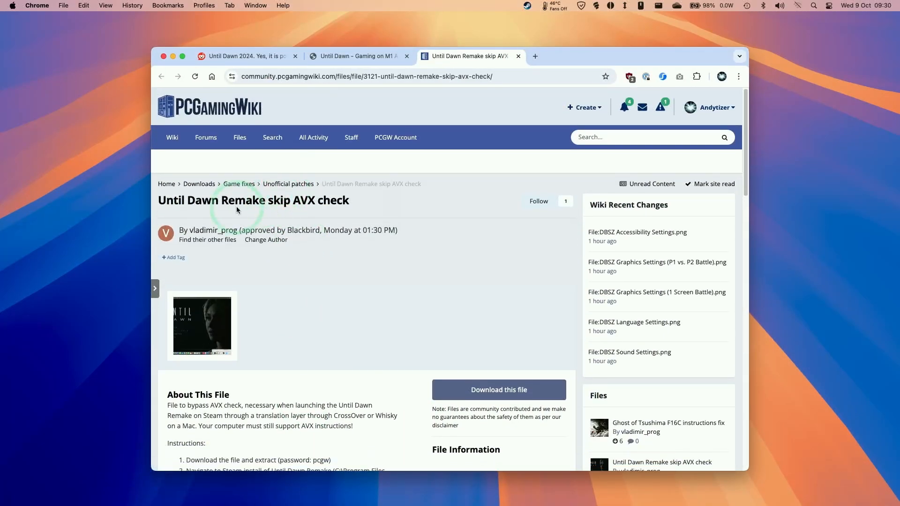
mouse_move(351, 200)
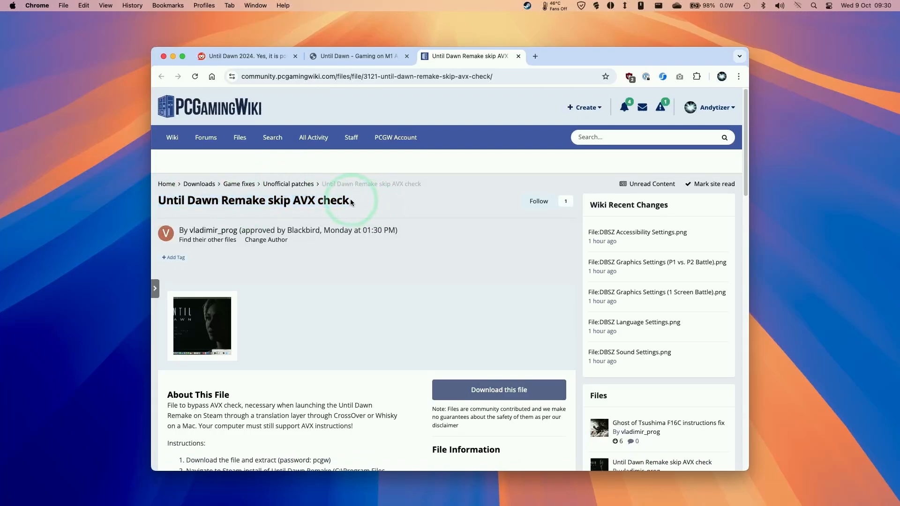
scroll(down, 3)
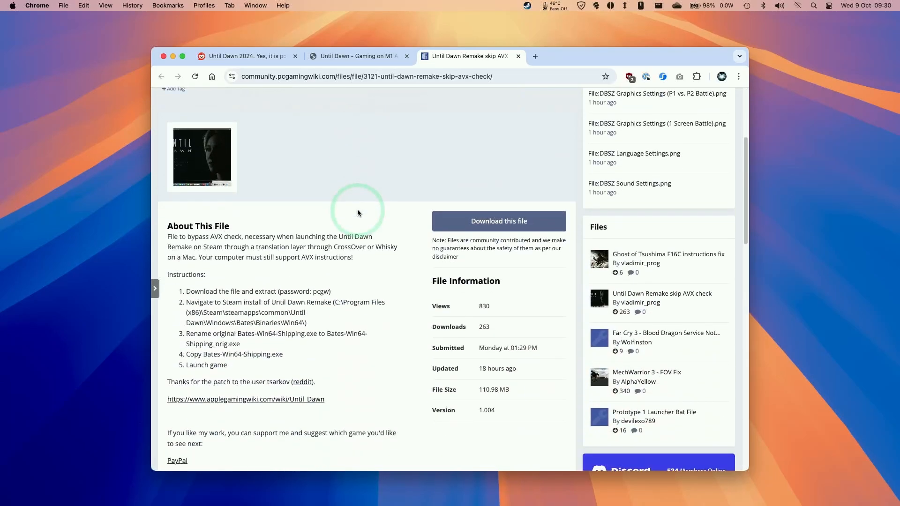
scroll(down, 3)
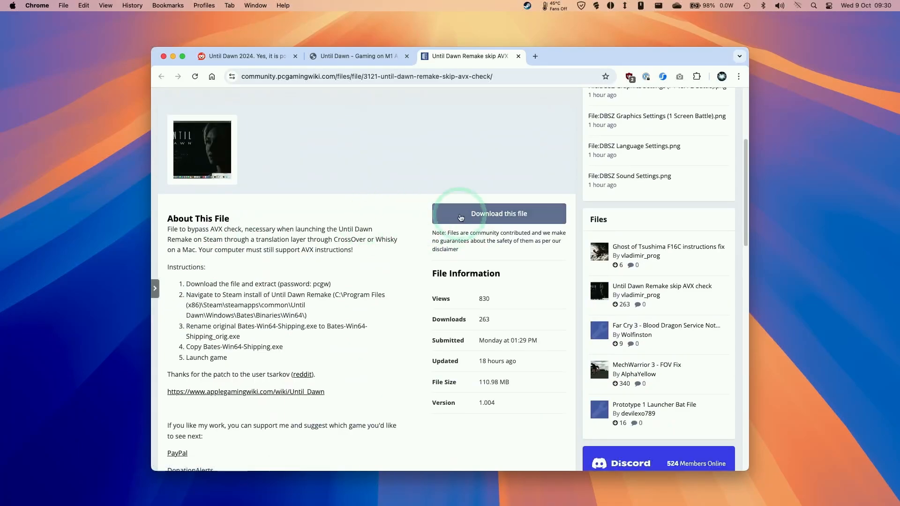
click(497, 214)
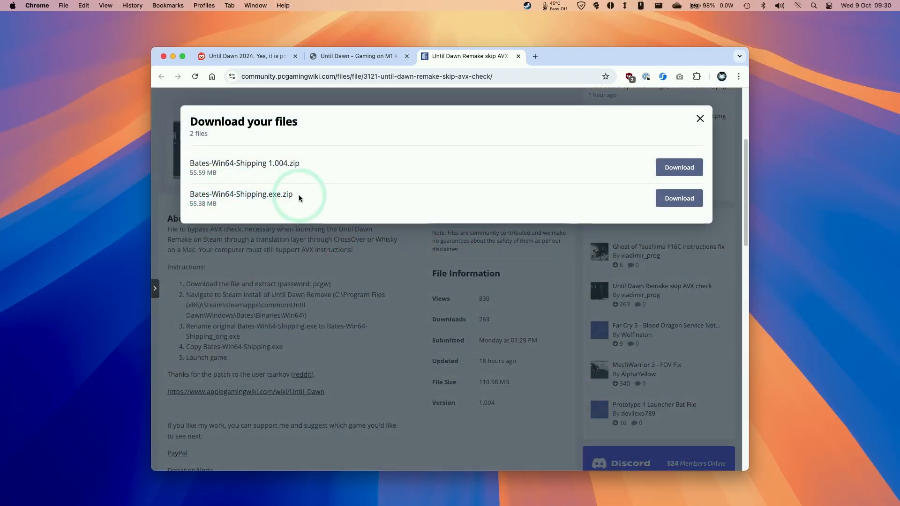
mouse_move(306, 171)
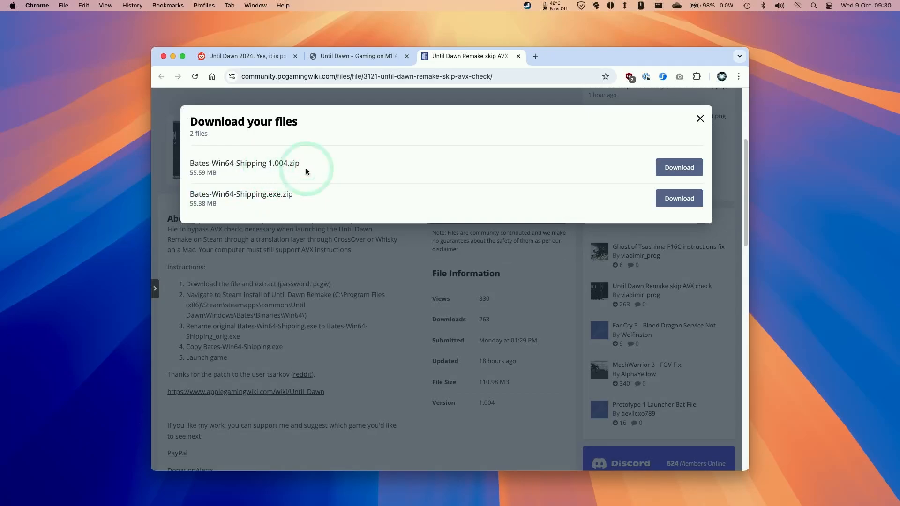
mouse_move(282, 146)
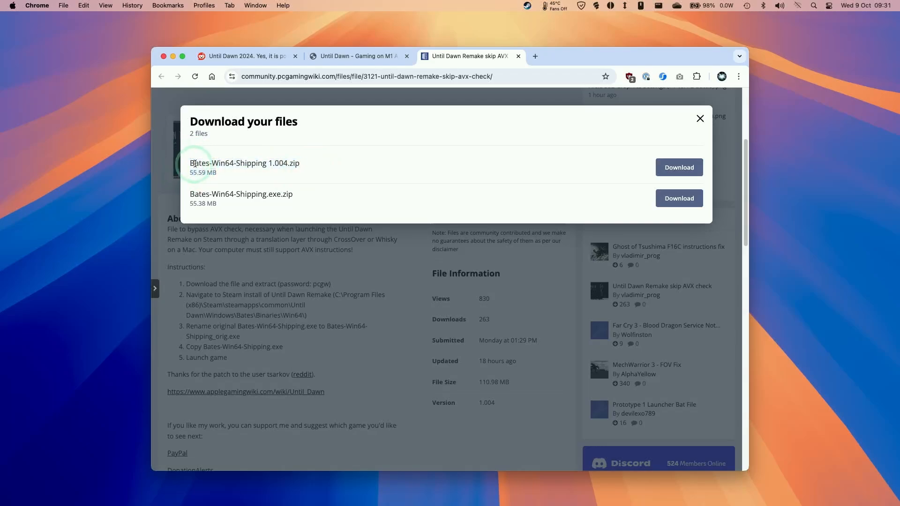
click(244, 55)
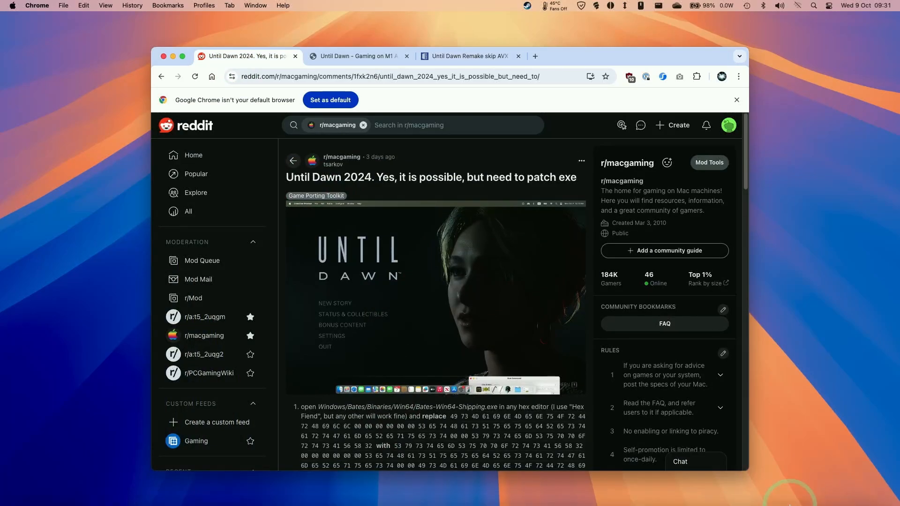
Scroll the r/macgaming post to the hex-edit steps for Bates-Win64-Shipping.exe
scroll(down, 3)
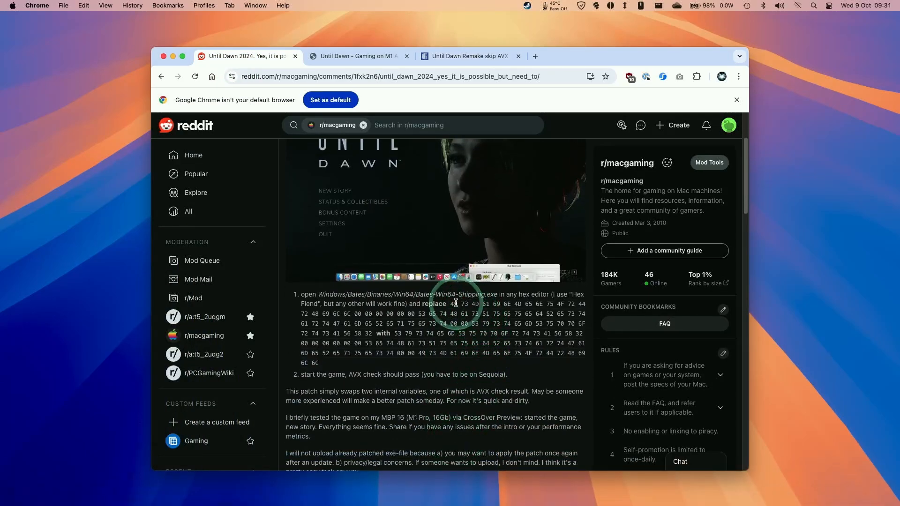
mouse_move(337, 302)
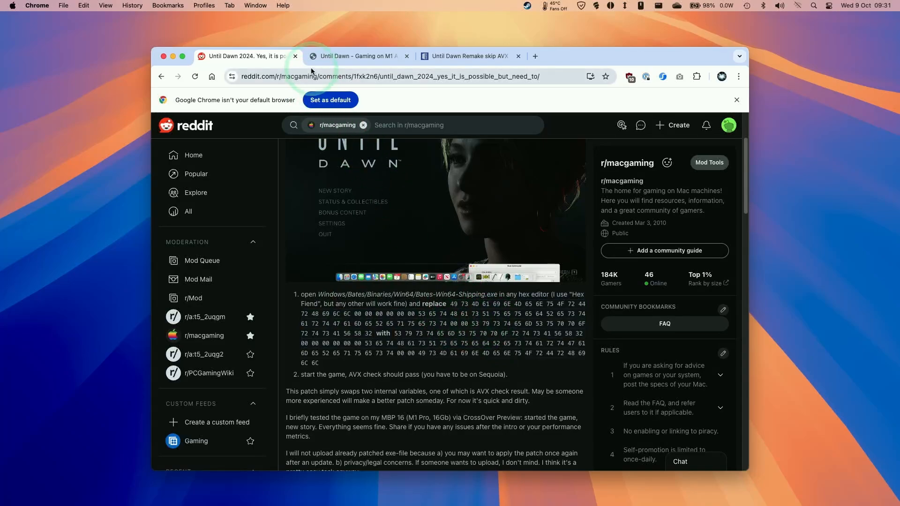
scroll(down, 3)
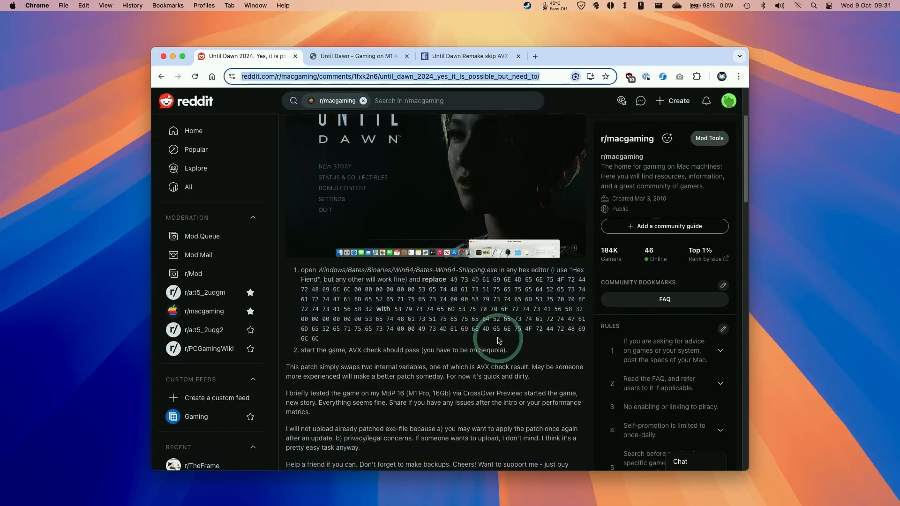
mouse_move(478, 56)
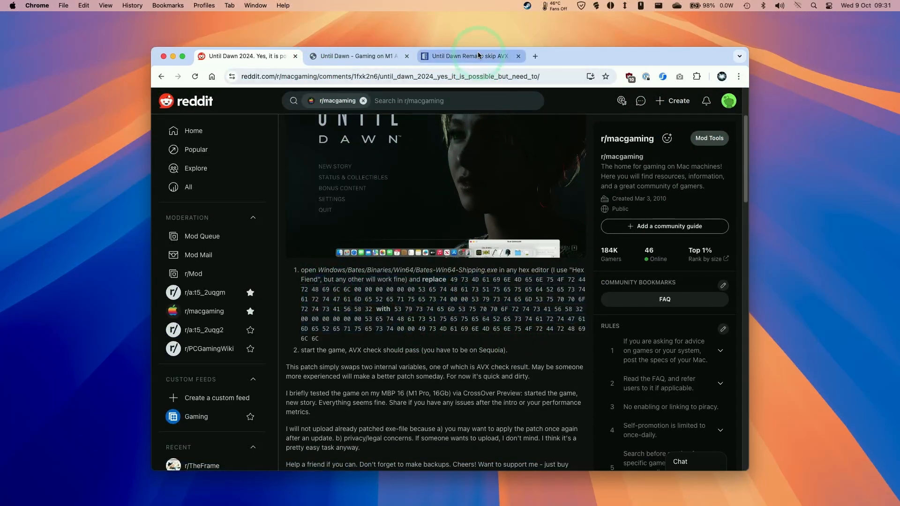
Download Bates-Win64-Shipping 1.004.zip from PCGamingWiki and open it in Archive Utility
click(468, 56)
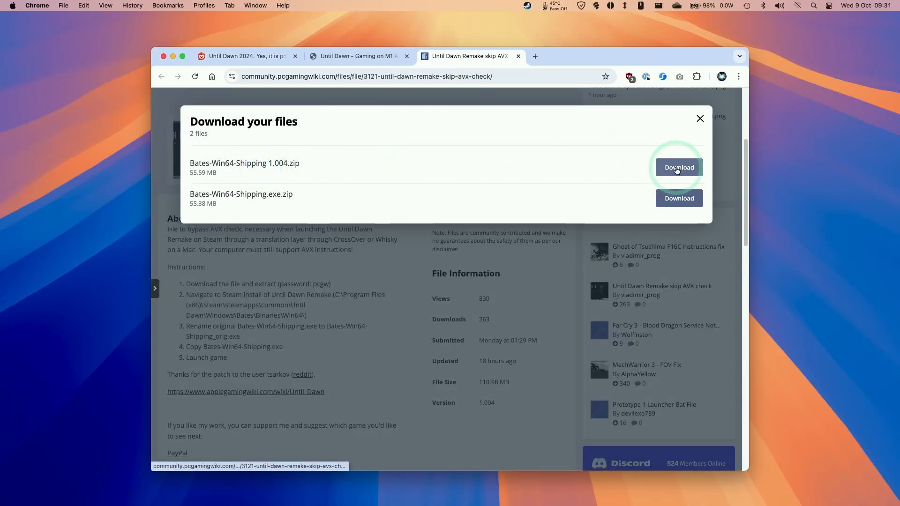
click(678, 166)
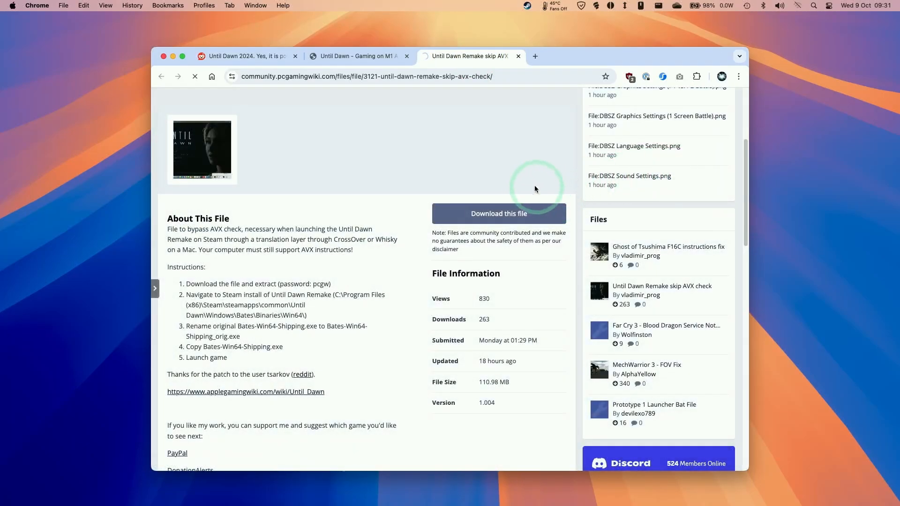
click(497, 214)
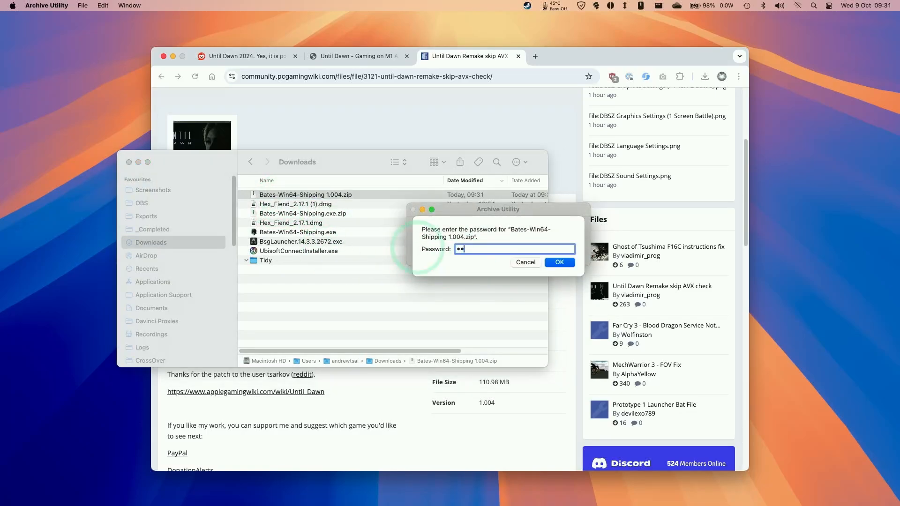
Extract Bates-Win64-Shipping.exe into Downloads with the password and copy it
click(558, 263)
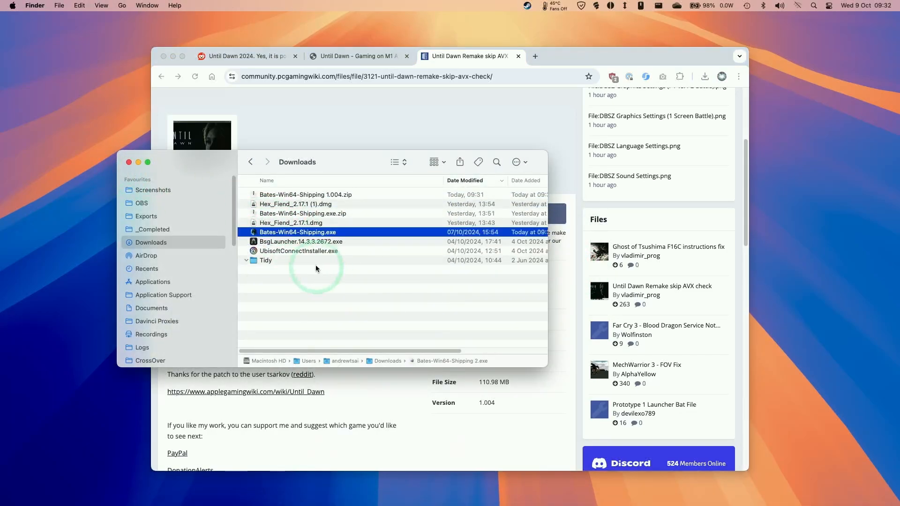
right_click(297, 232)
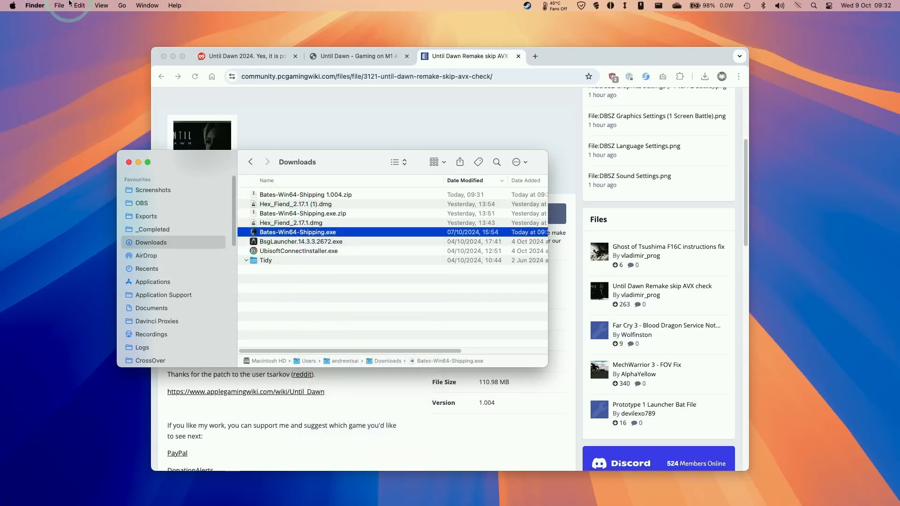
click(287, 269)
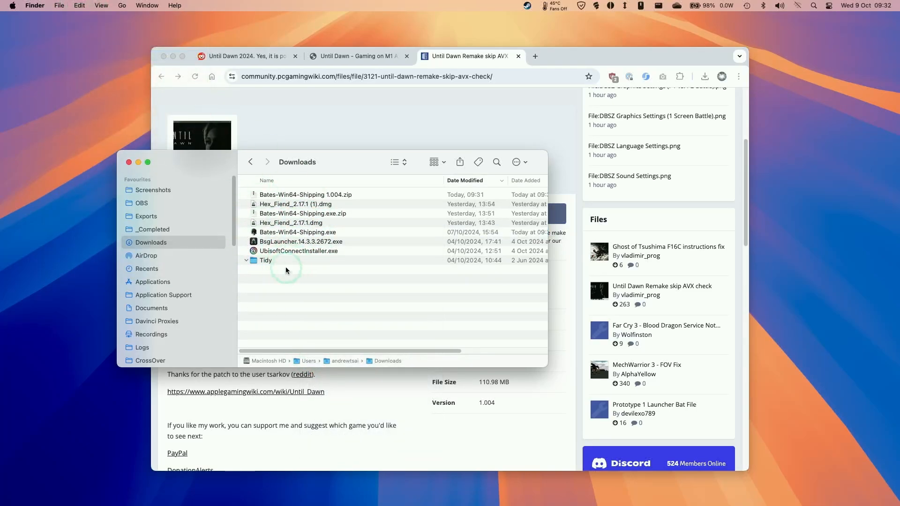
Close the Downloads window and hide Chrome to reveal the desktop
click(130, 162)
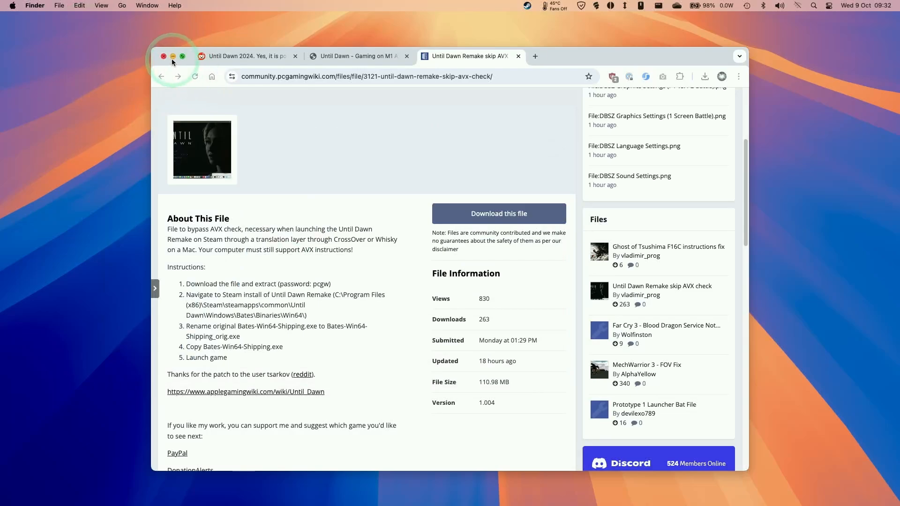
click(163, 55)
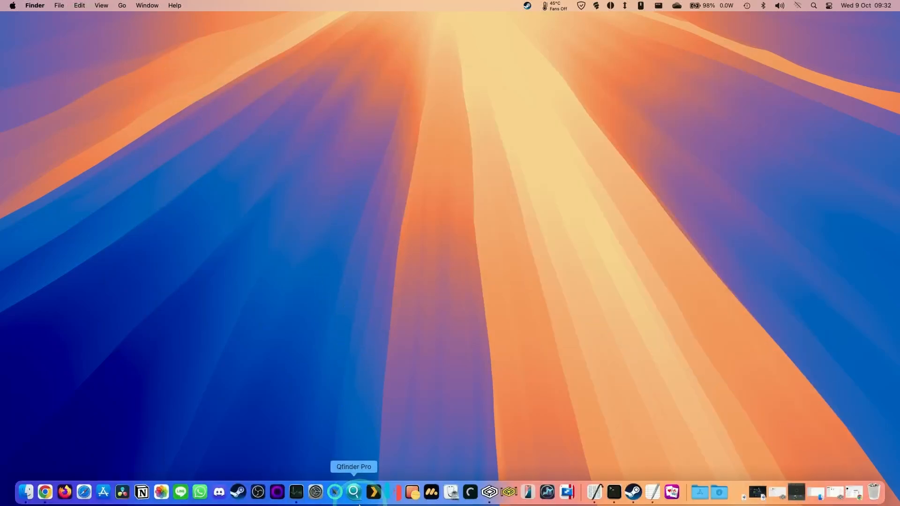
Open the Steam bottle's C: drive from CrossOver in a Finder window
click(497, 492)
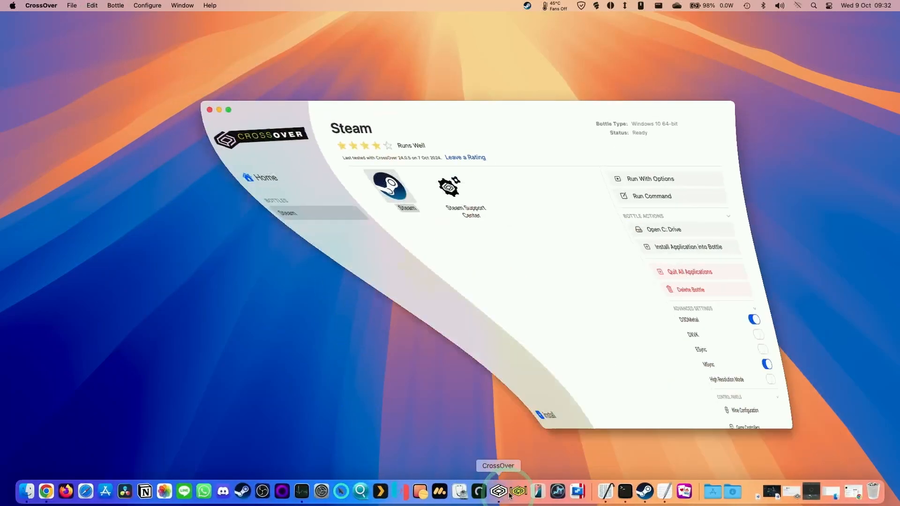
right_click(216, 213)
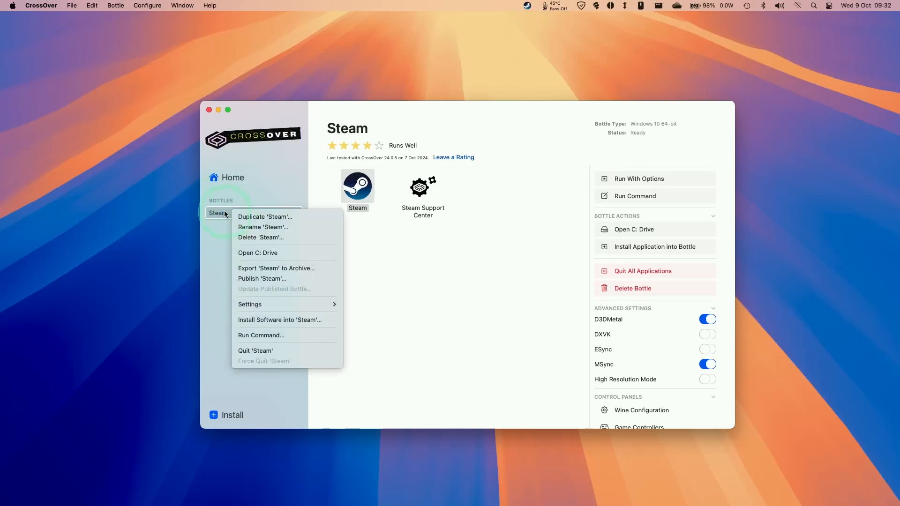
click(257, 252)
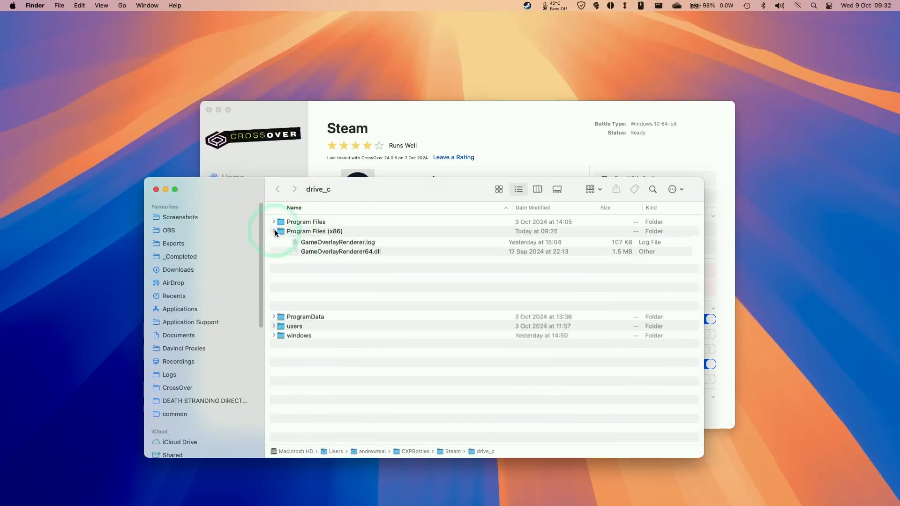
Navigate Program Files (x86) > Steam > steamapps > common into the Until Dawn folder
click(274, 231)
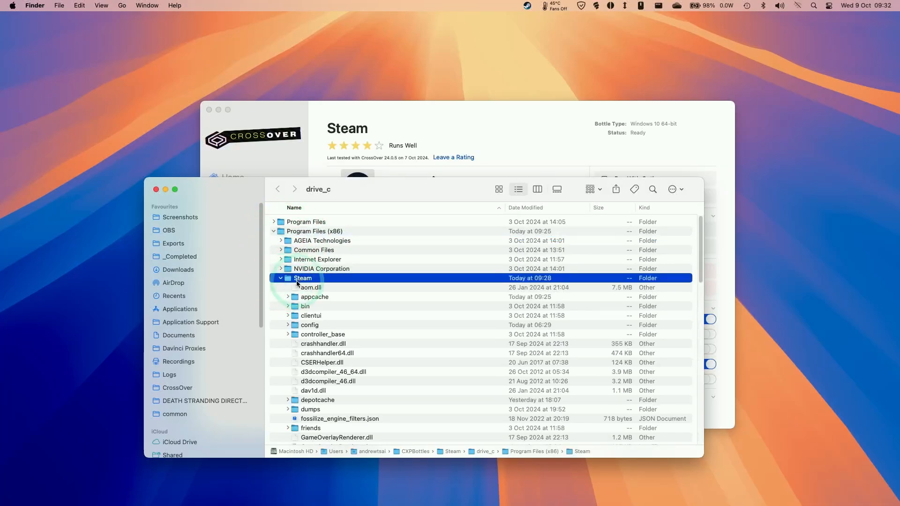
scroll(down, 3)
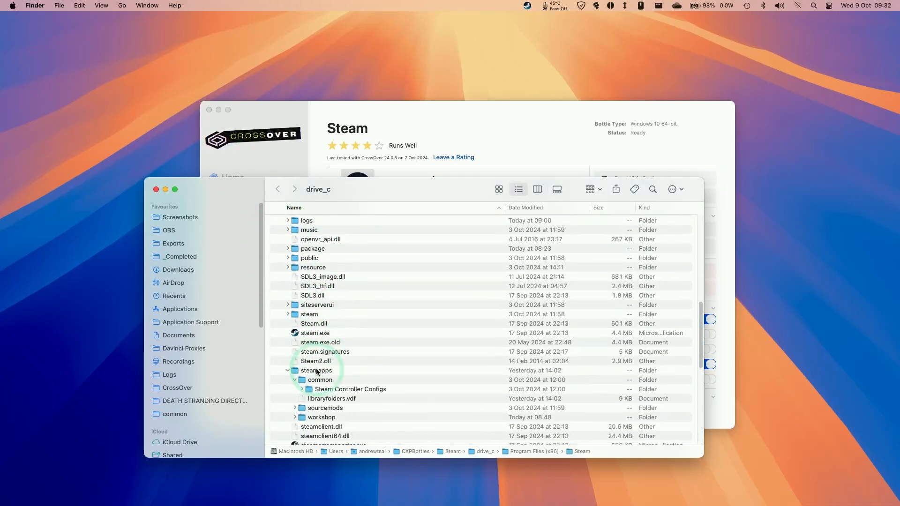
click(320, 379)
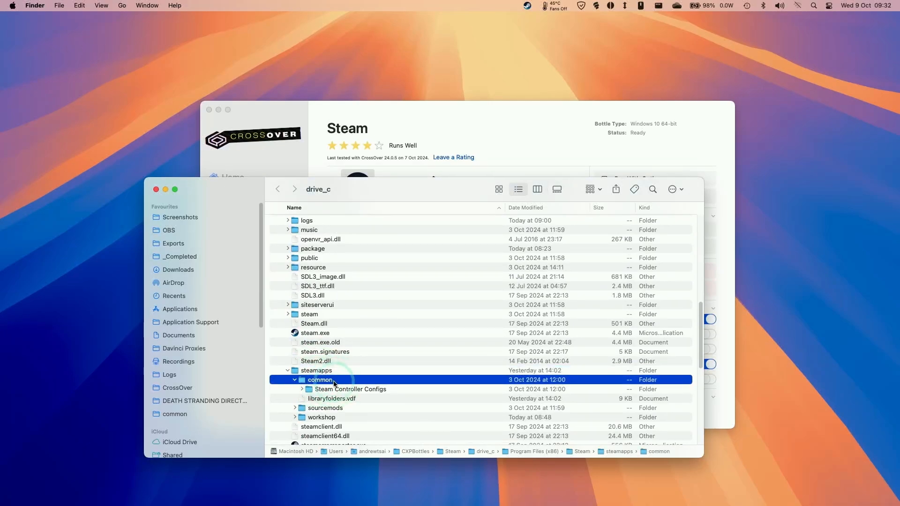
double_click(319, 380)
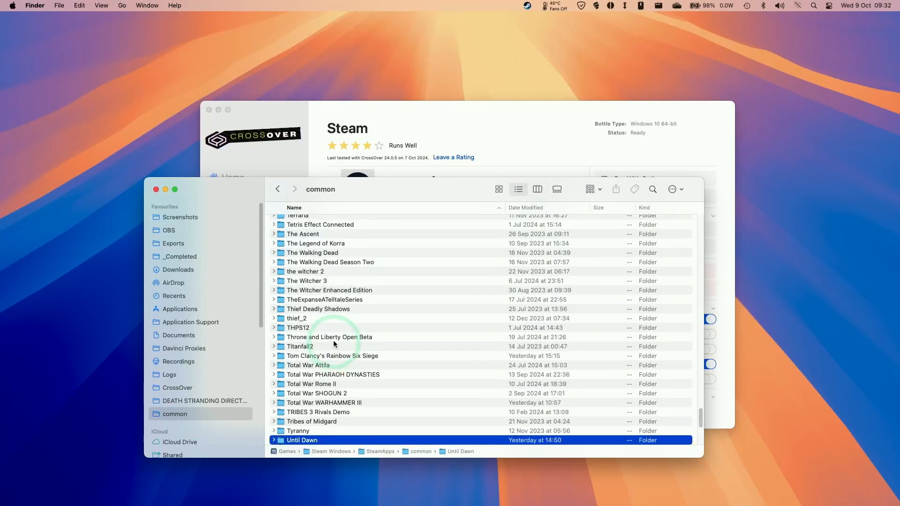
double_click(302, 441)
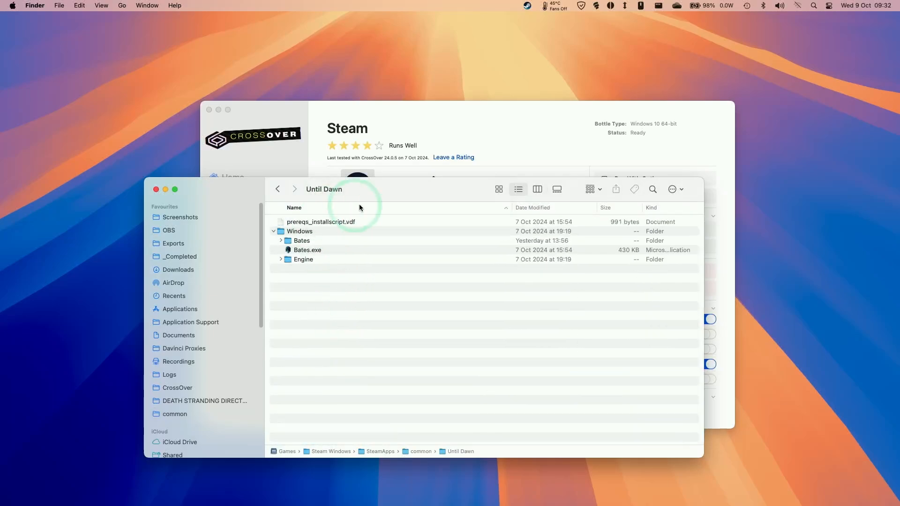
Open Windows > Bates > Binaries > Win64 and paste the patched exe there
click(299, 230)
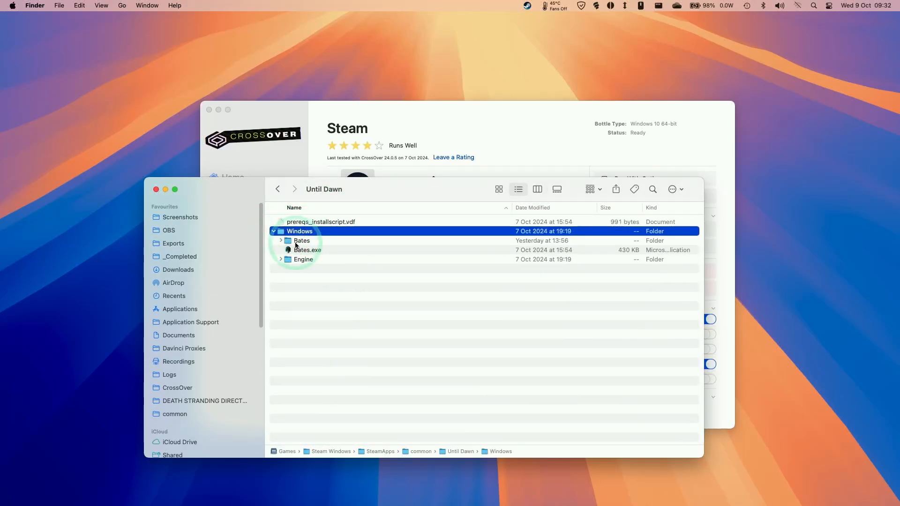
click(280, 241)
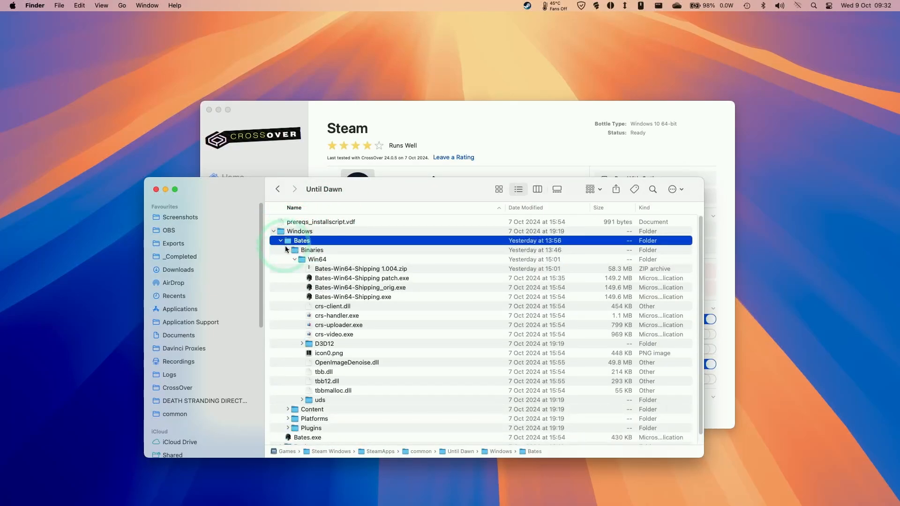
double_click(316, 259)
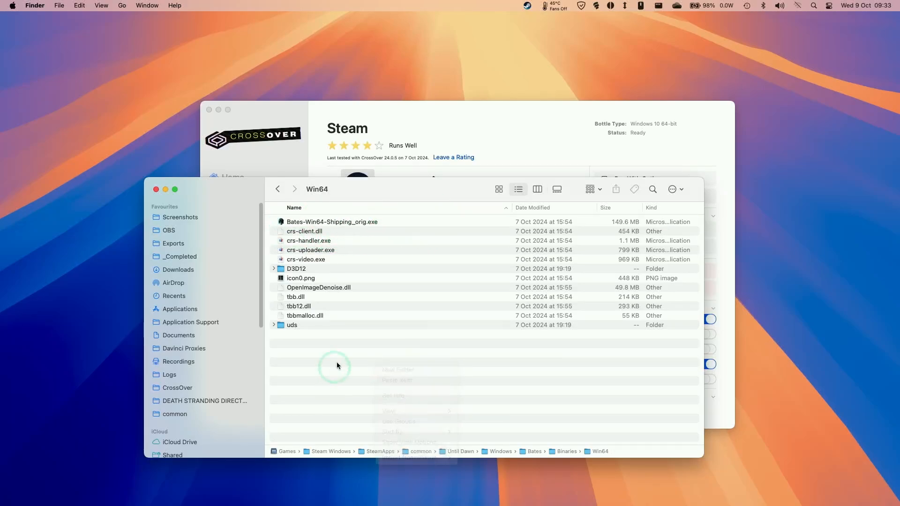
right_click(337, 365)
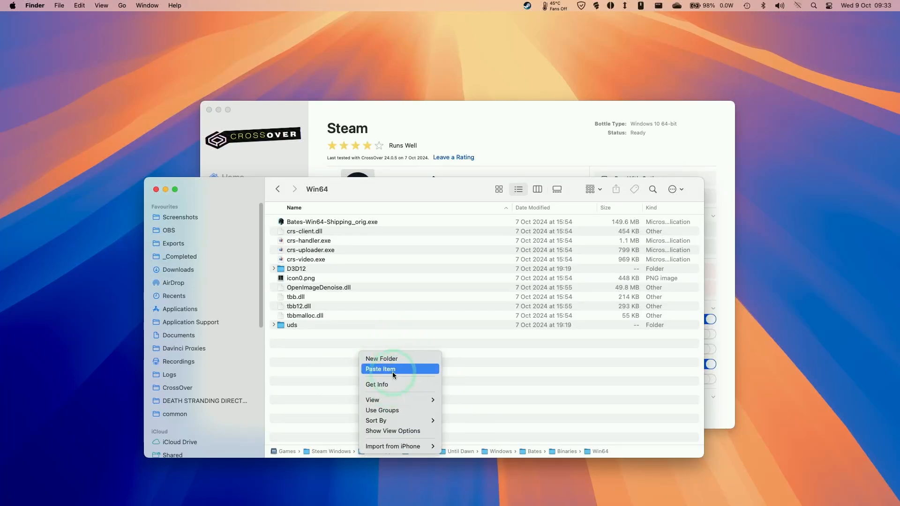
click(380, 369)
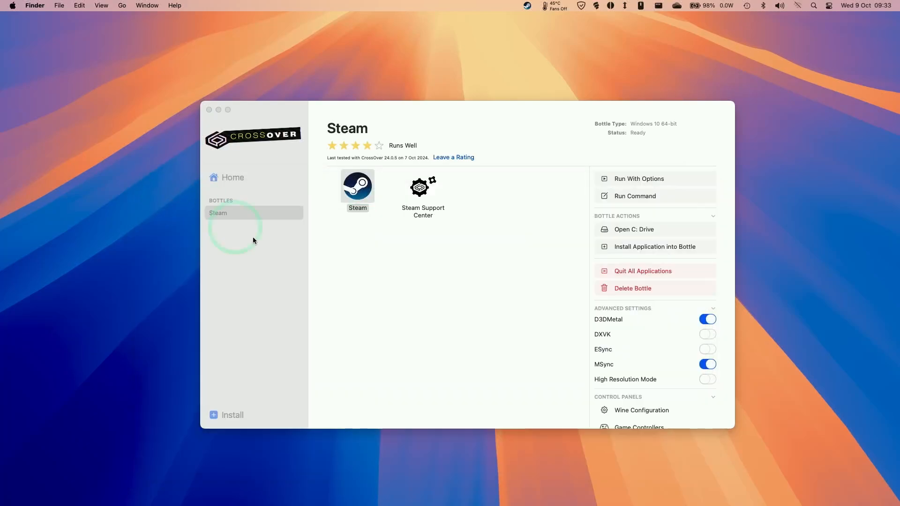
mouse_move(220, 118)
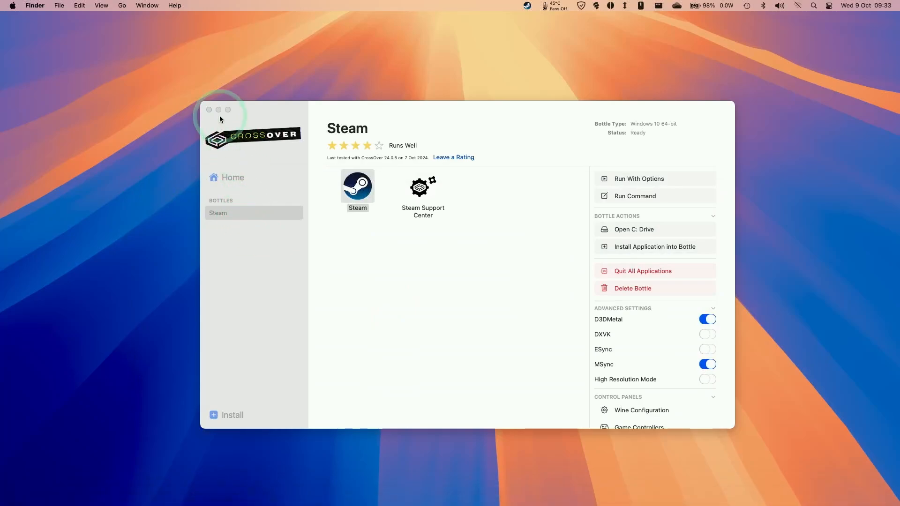
Close CrossOver, return to Steam and press Play on Until Dawn
click(209, 110)
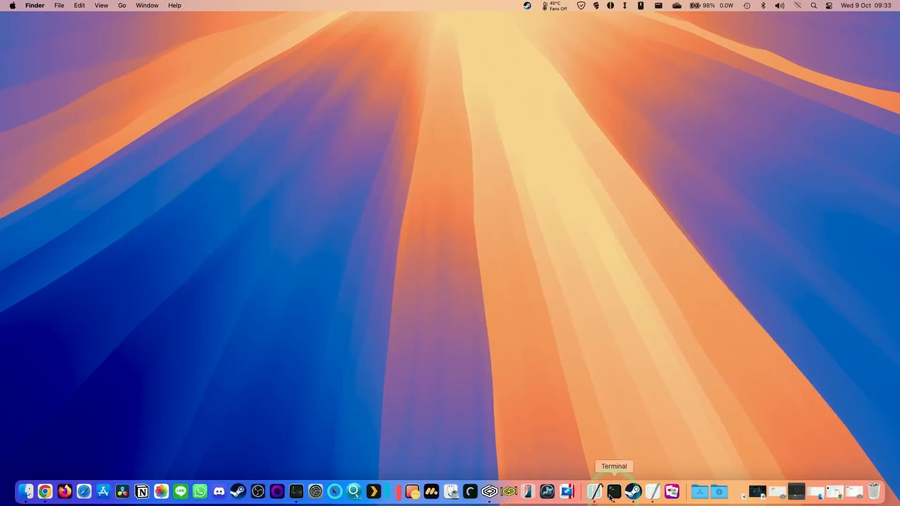
click(633, 492)
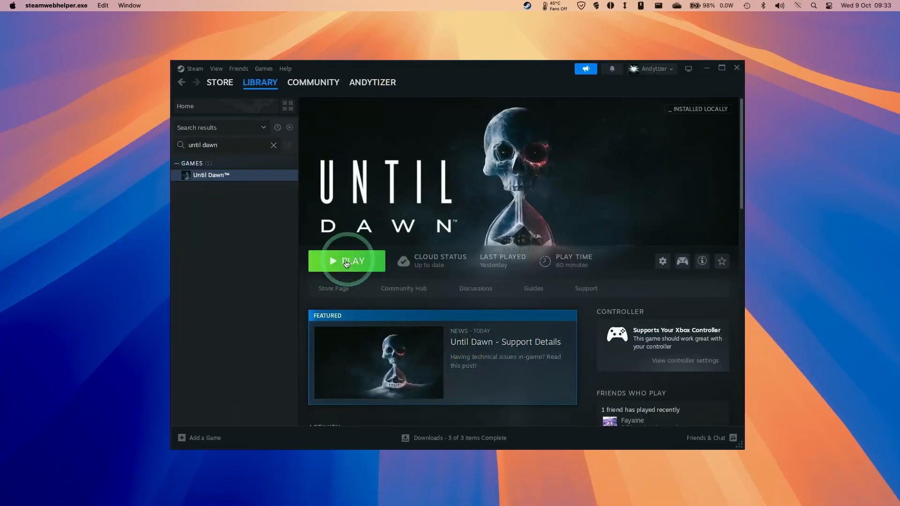
click(345, 261)
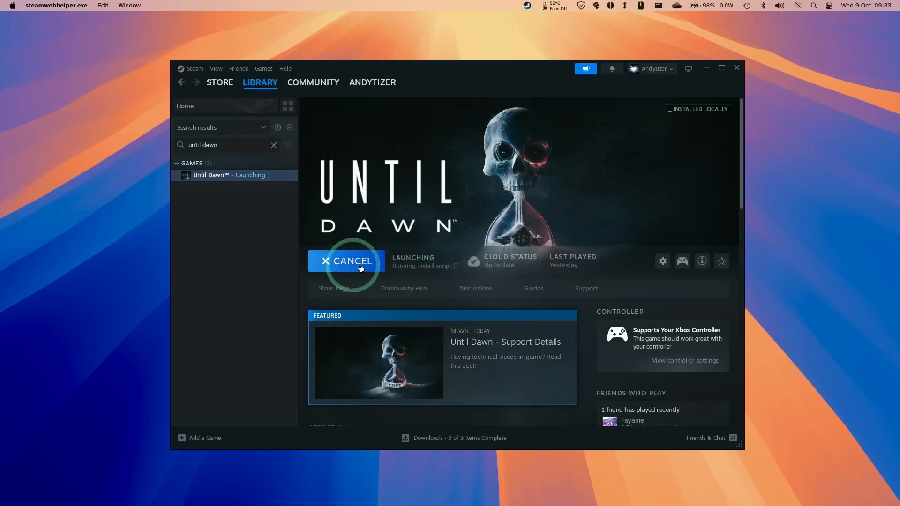
mouse_move(450, 275)
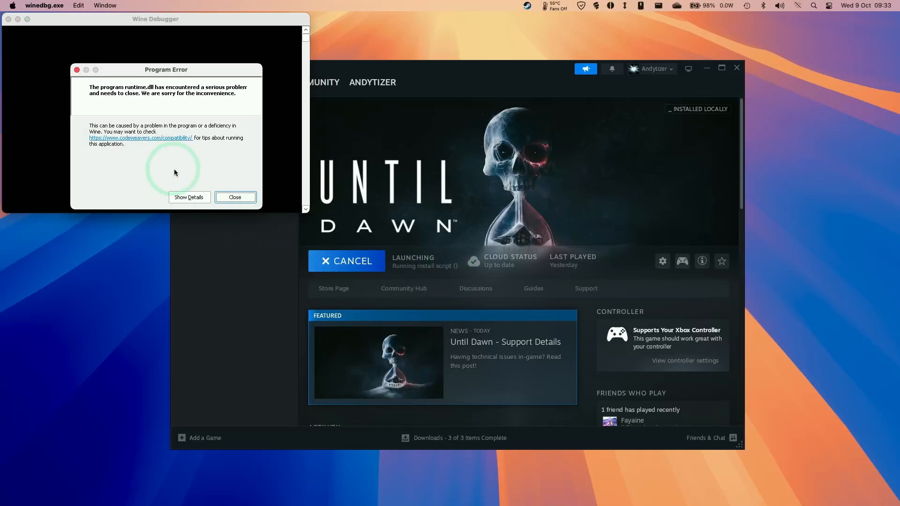
Dismiss the runtime.dll Wine error and decline the graphics driver warning
click(235, 197)
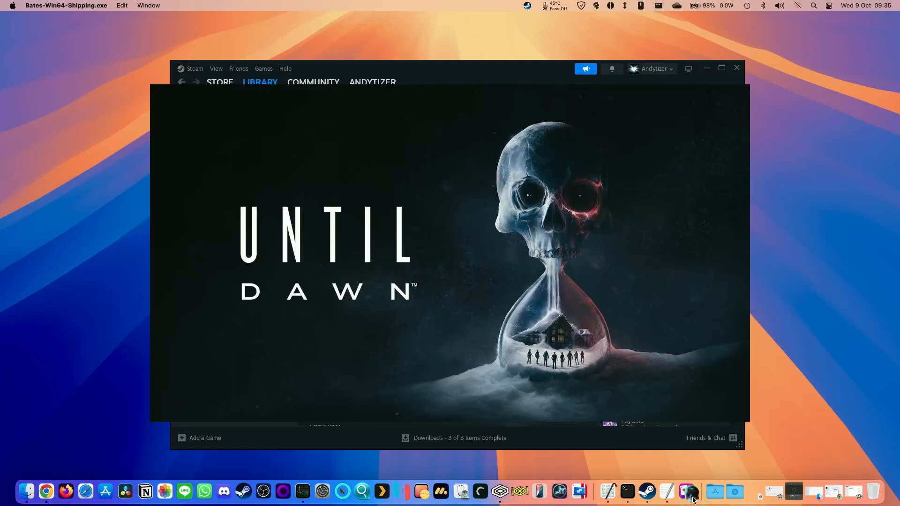
mouse_move(692, 491)
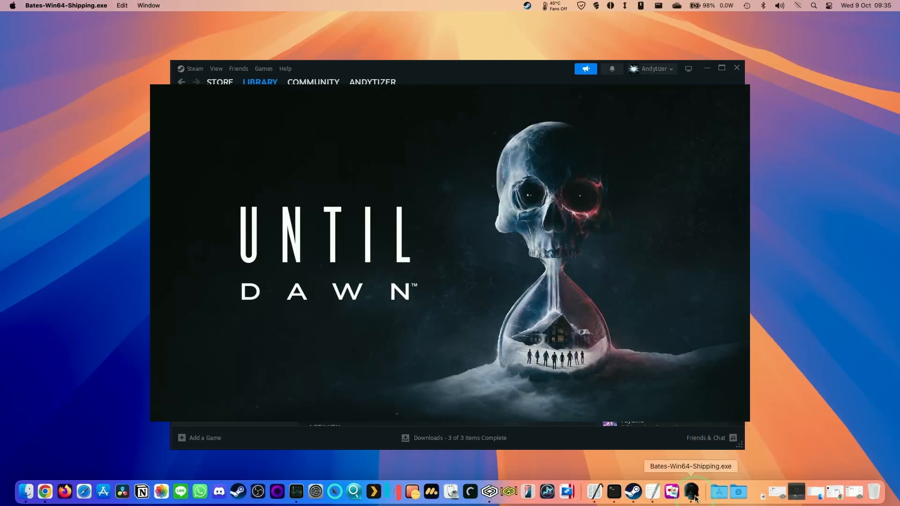
right_click(692, 492)
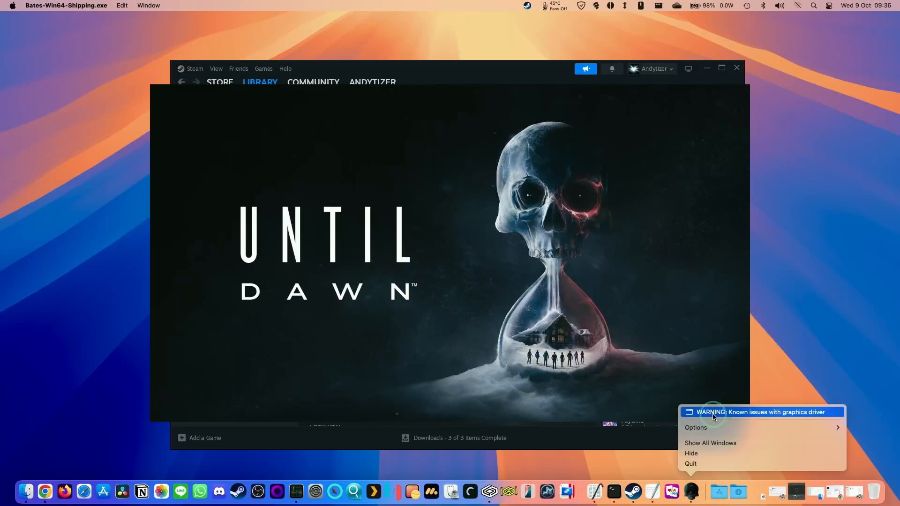
click(758, 411)
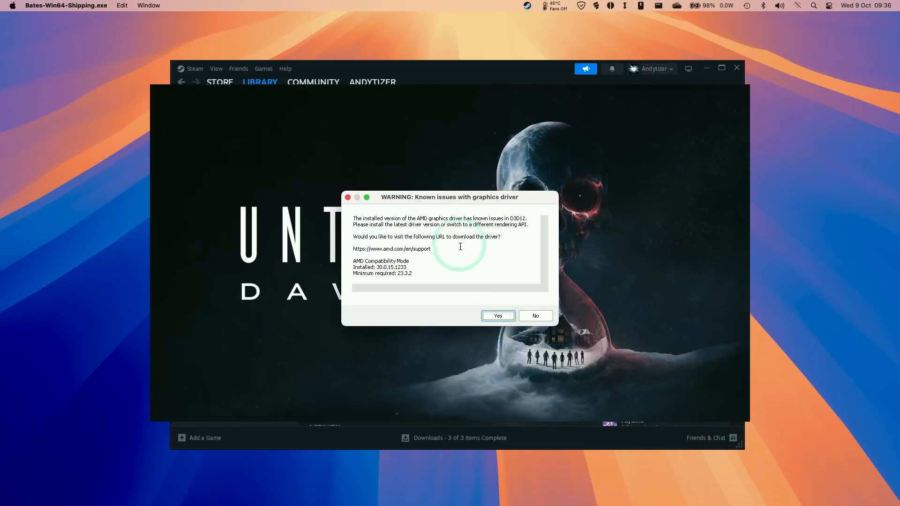
mouse_move(472, 273)
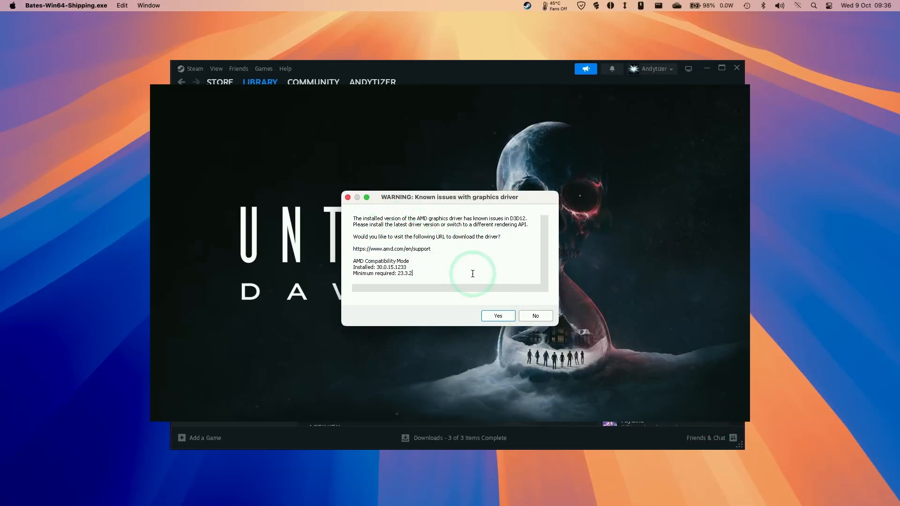
click(533, 316)
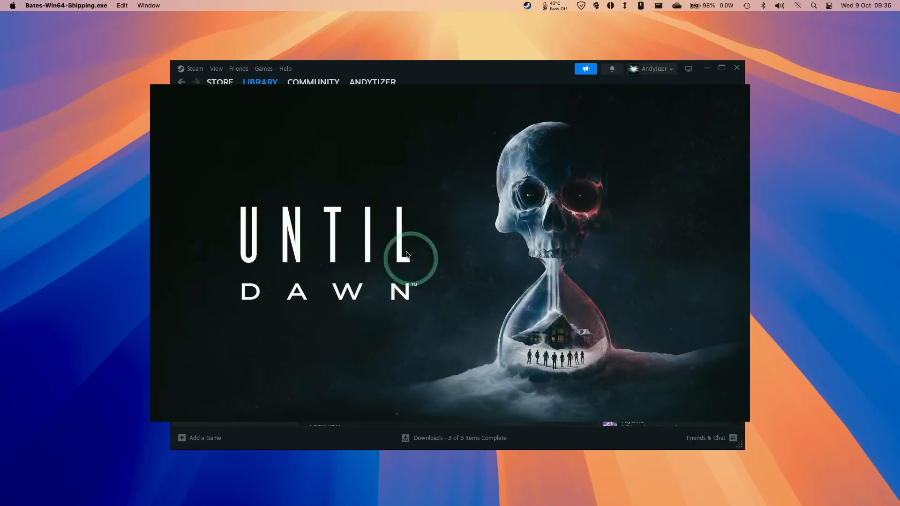
mouse_move(661, 498)
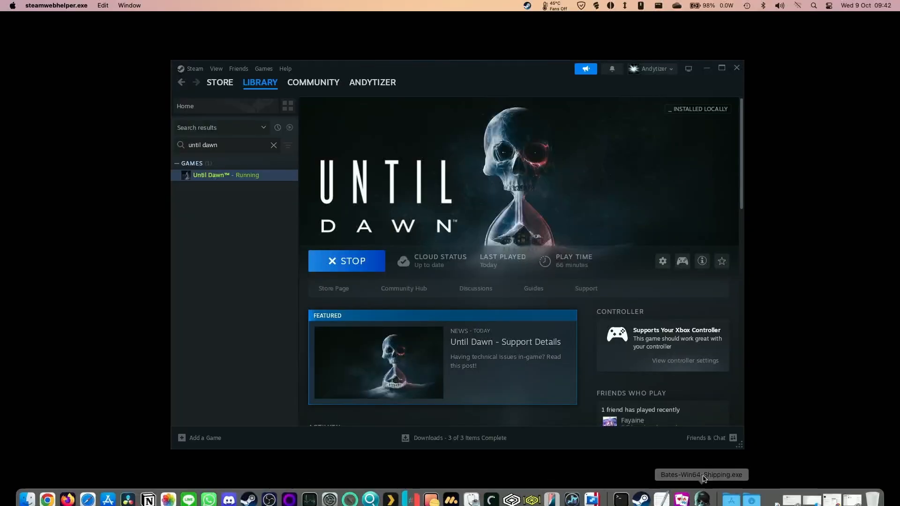
Switch to Until Dawn's own game window from the Dock so it starts preparing shaders
right_click(702, 492)
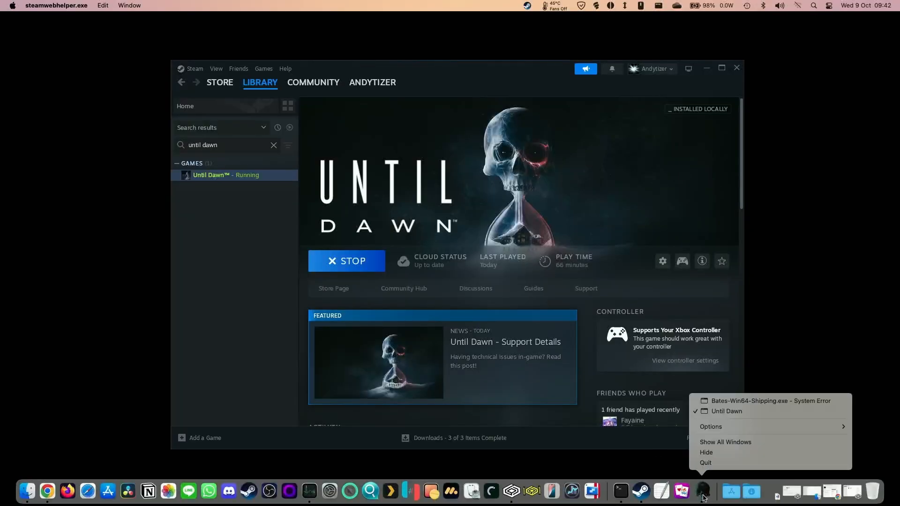
click(616, 54)
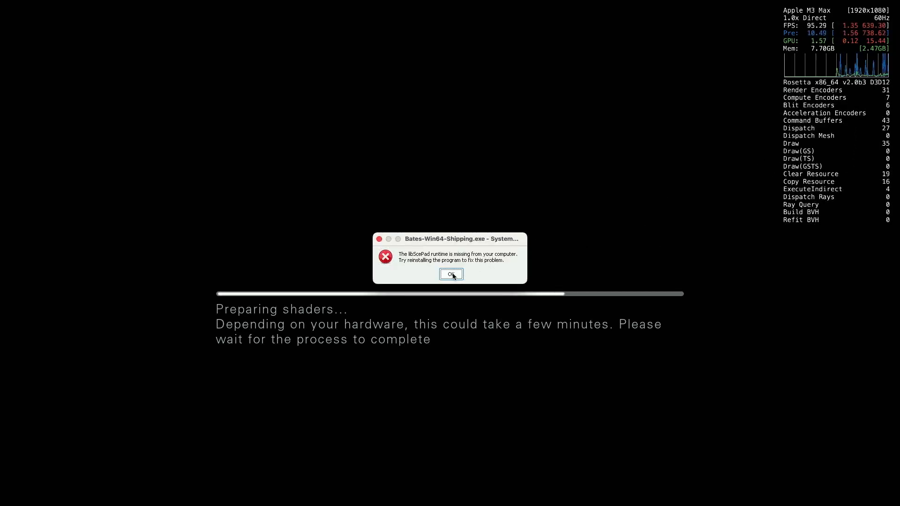
Dismiss the missing libScePad runtime error and open Settings from the main menu
click(451, 275)
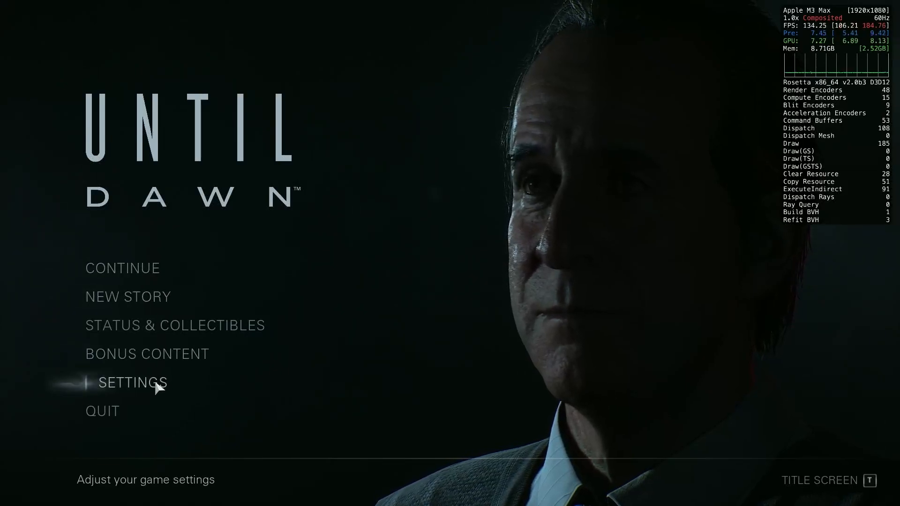
click(132, 383)
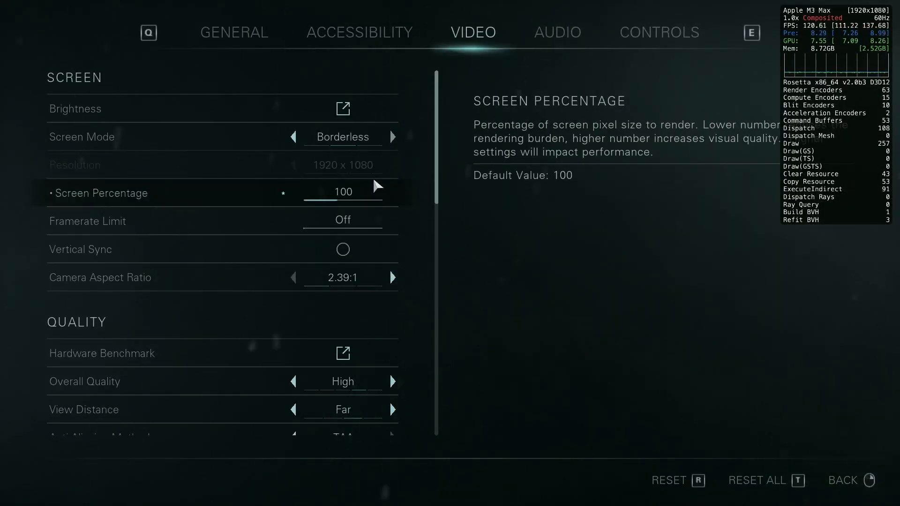